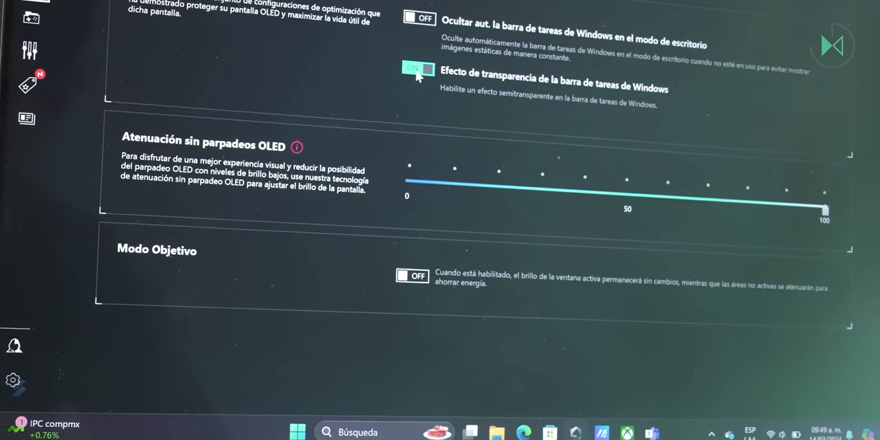
Toggle the taskbar transparency effect and turn on automatic hiding of the Windows taskbar
{"action": "left_click", "coordinate": [418, 69]}
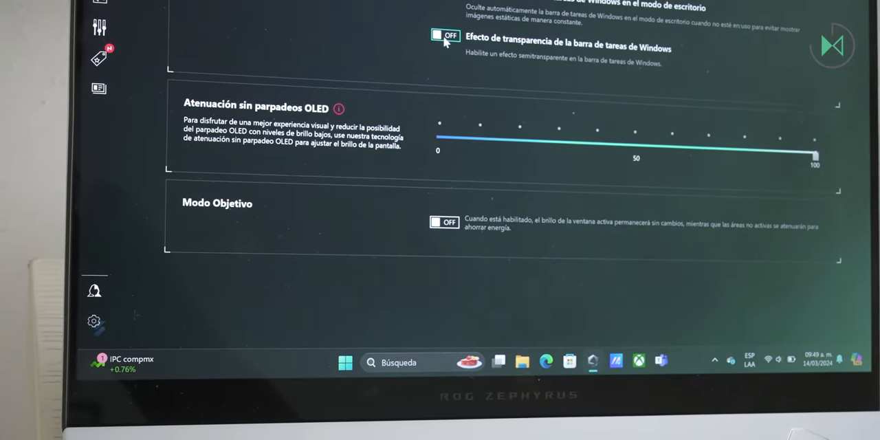
{"action": "left_click", "coordinate": [444, 36]}
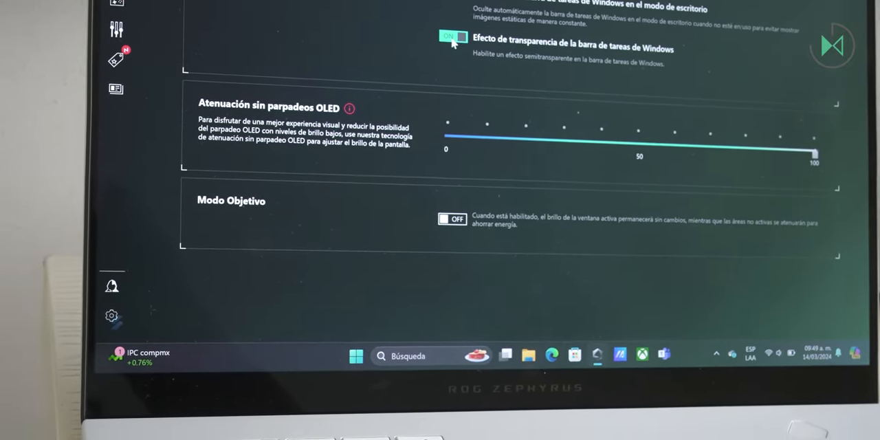
{"action": "left_click", "coordinate": [451, 38]}
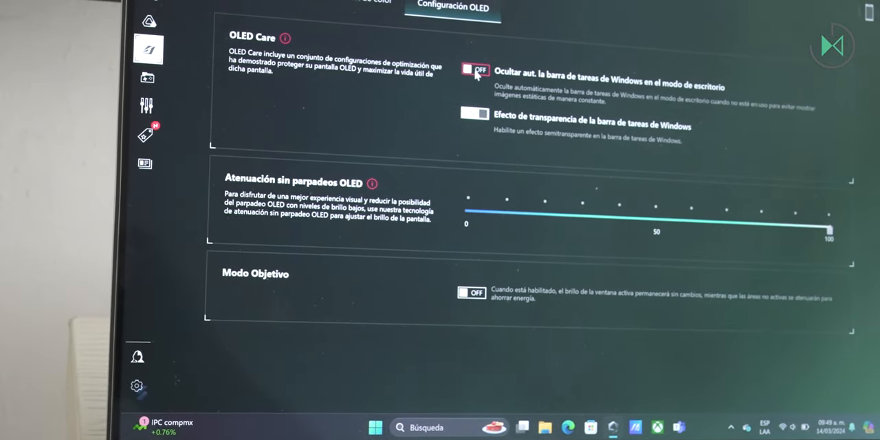
{"action": "left_click", "coordinate": [474, 71]}
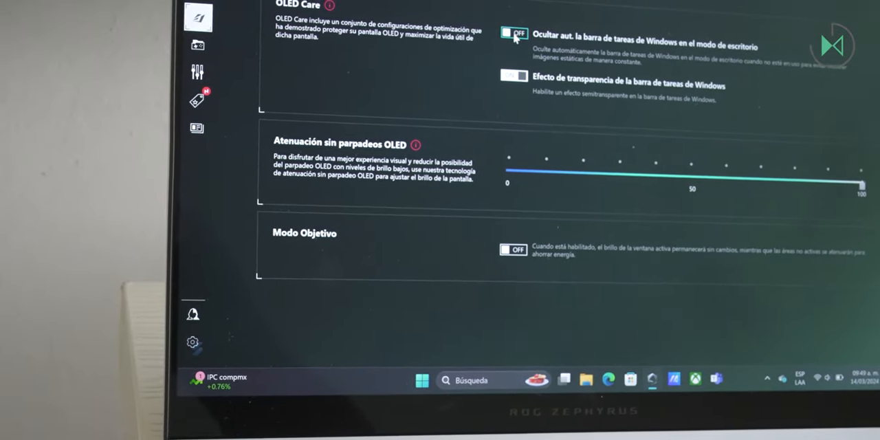
Leave the taskbar transparency effect switched off in the OLED care settings
{"action": "left_click", "coordinate": [514, 33]}
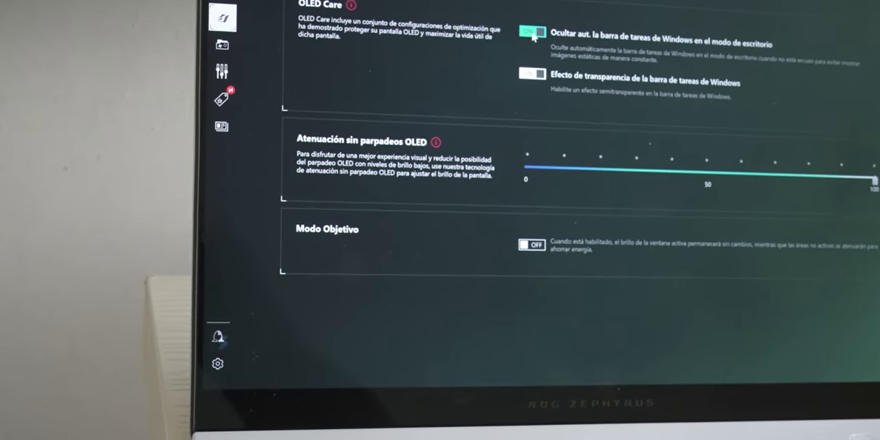
{"action": "left_click", "coordinate": [531, 33]}
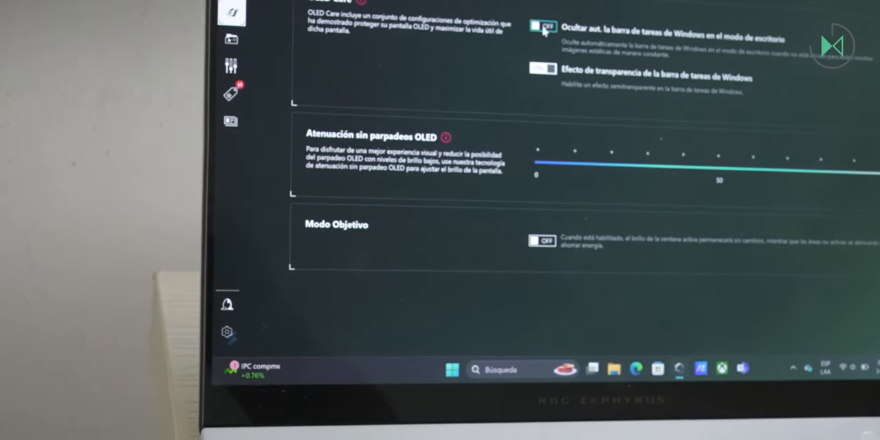
{"action": "left_click", "coordinate": [542, 32]}
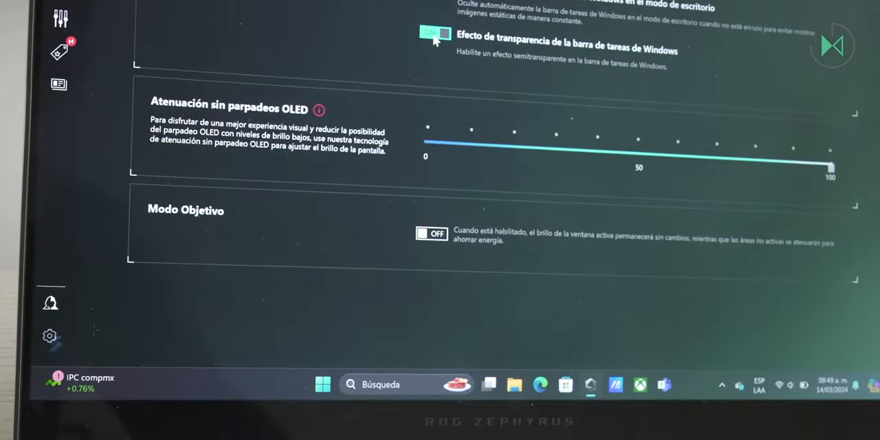
{"action": "left_click", "coordinate": [434, 33]}
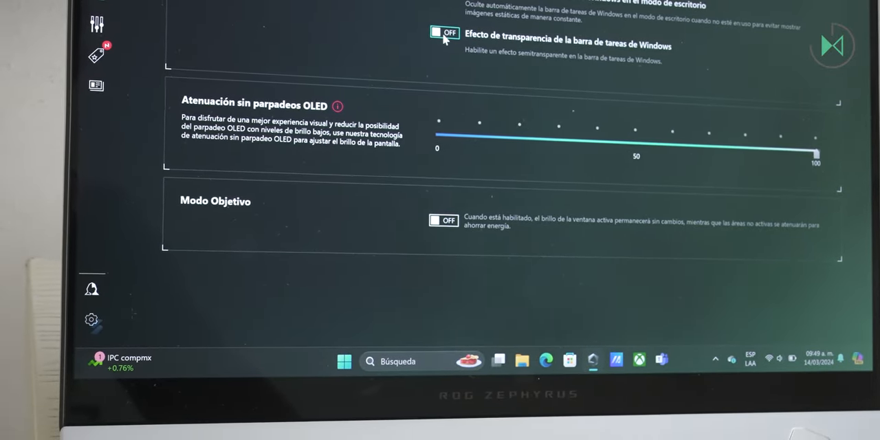
{"action": "left_click", "coordinate": [442, 33]}
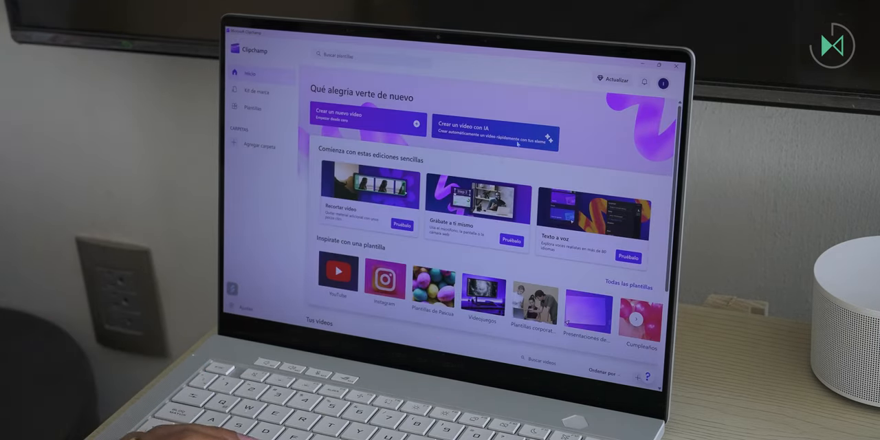
View the Clipchamp Premium upgrade offer and dismiss it
{"action": "left_click", "coordinate": [613, 79]}
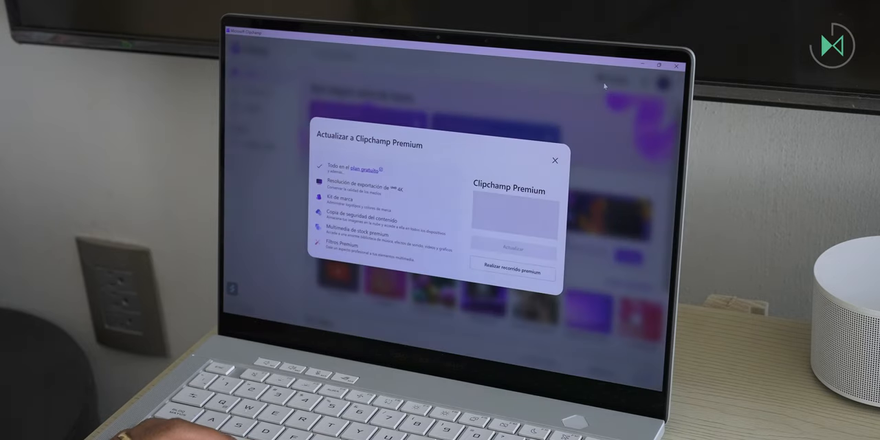
{"action": "left_click", "coordinate": [556, 159]}
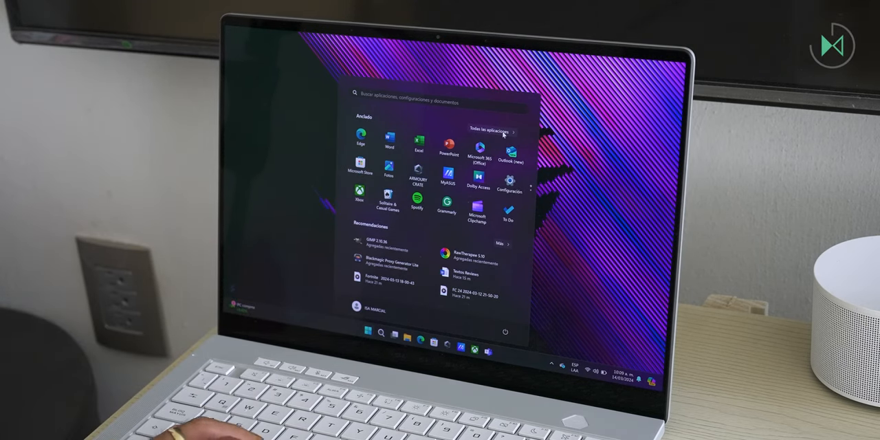
Show all installed apps in the Start menu and scroll down toward MyASUS
{"action": "left_click", "coordinate": [490, 132]}
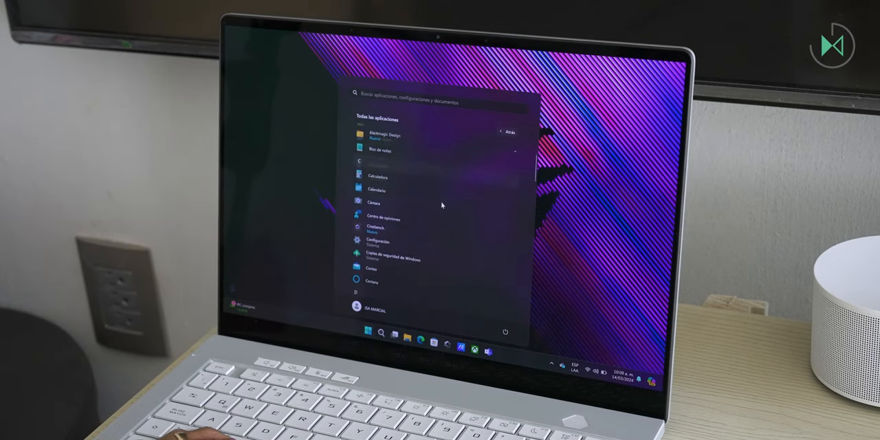
{"action": "scroll", "scroll_direction": "down", "scroll_amount": 3}
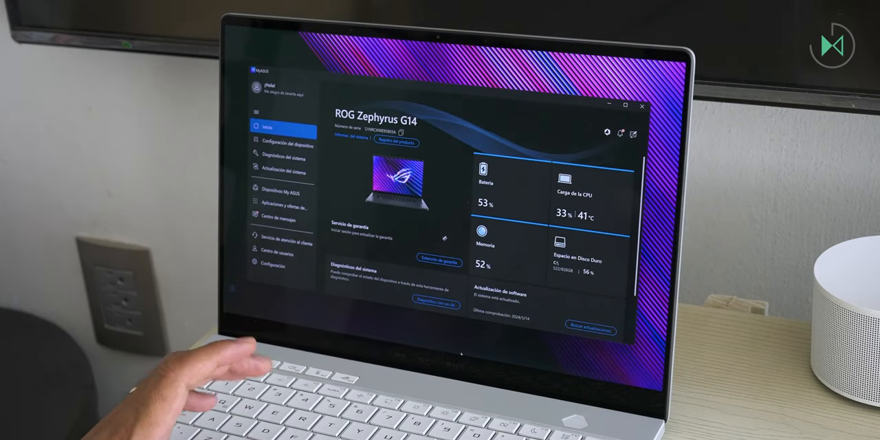
Browse device configuration, connectivity settings and system diagnostics in MyASUS
{"action": "left_click", "coordinate": [284, 146]}
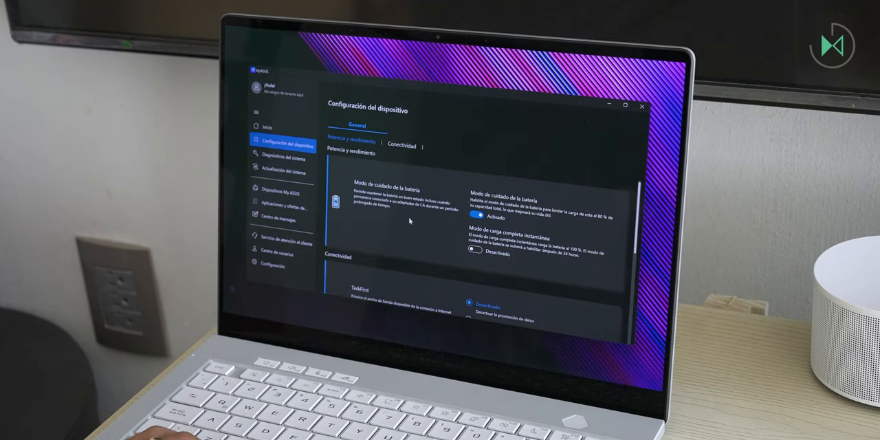
{"action": "left_click", "coordinate": [401, 146]}
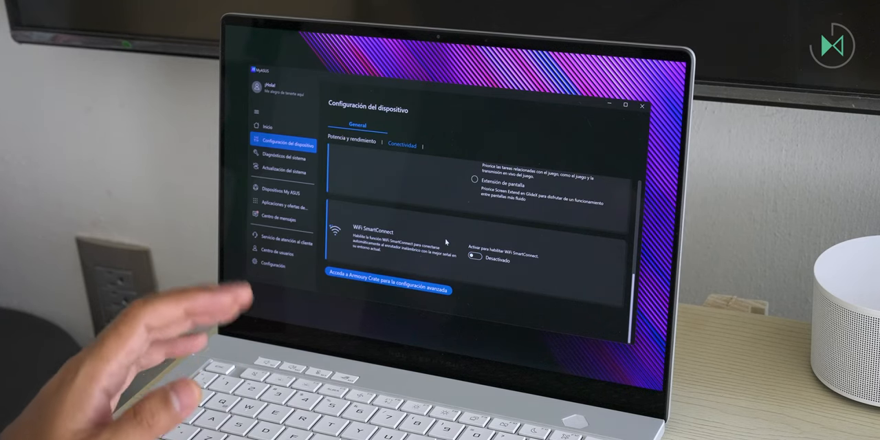
{"action": "left_click", "coordinate": [282, 154]}
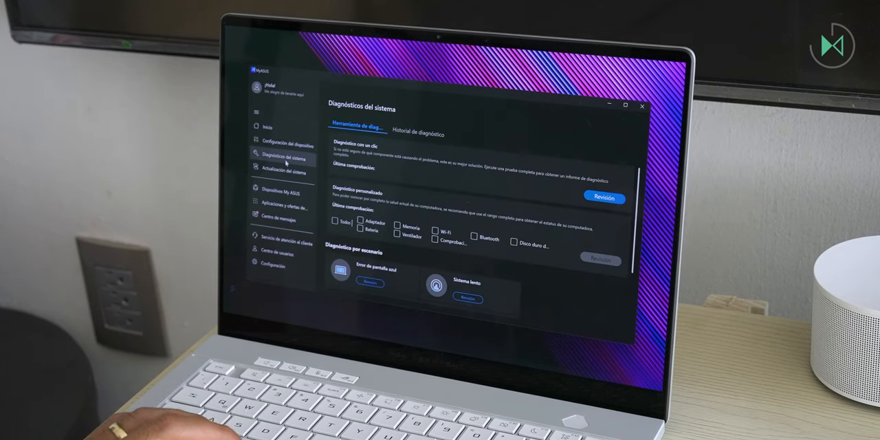
Browse the linked ASUS devices section and the empty message centre
{"action": "left_click", "coordinate": [284, 190]}
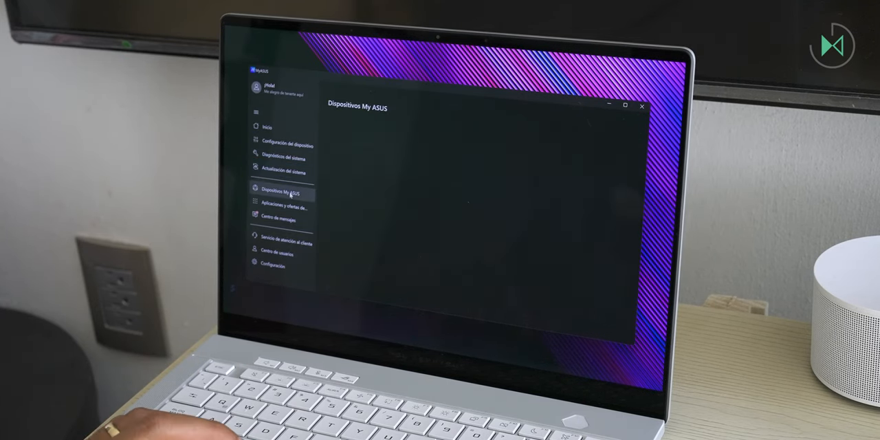
{"action": "left_click", "coordinate": [281, 189]}
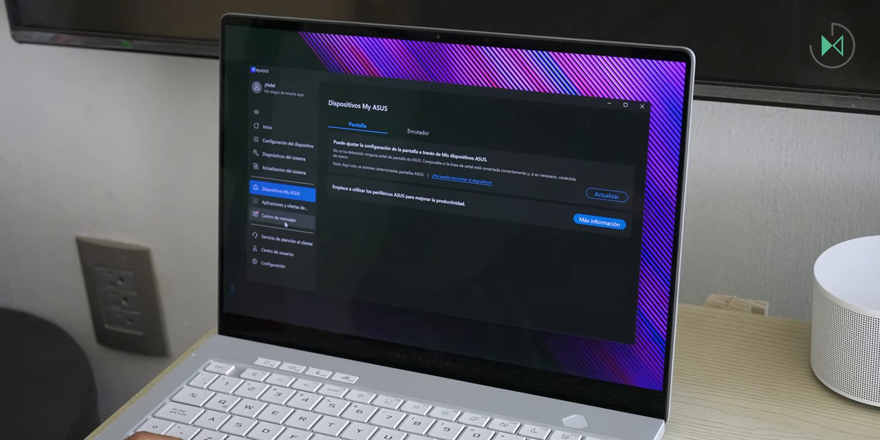
{"action": "left_click", "coordinate": [278, 220]}
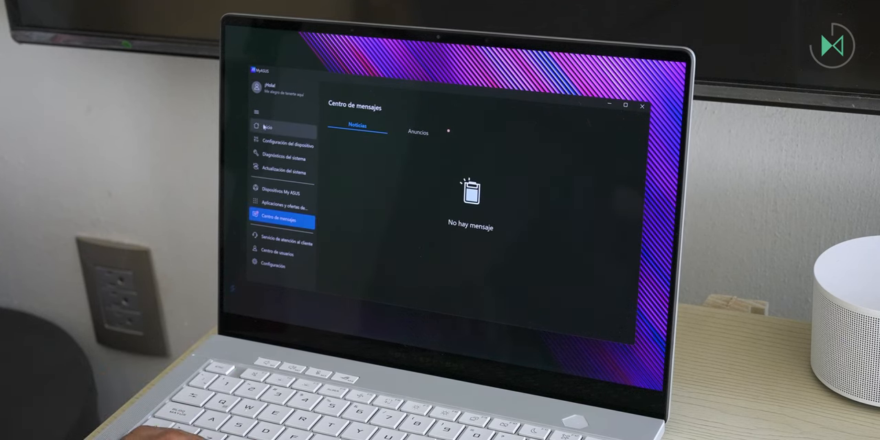
{"action": "left_click", "coordinate": [270, 126]}
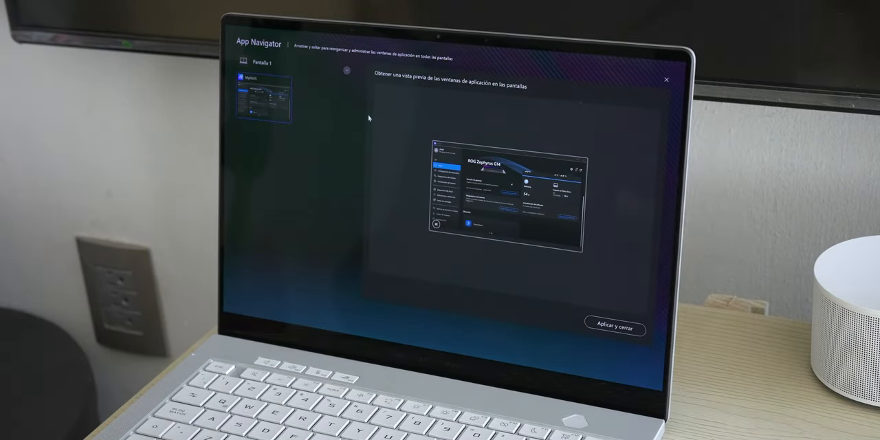
{"action": "mouse_move", "coordinate": [666, 86]}
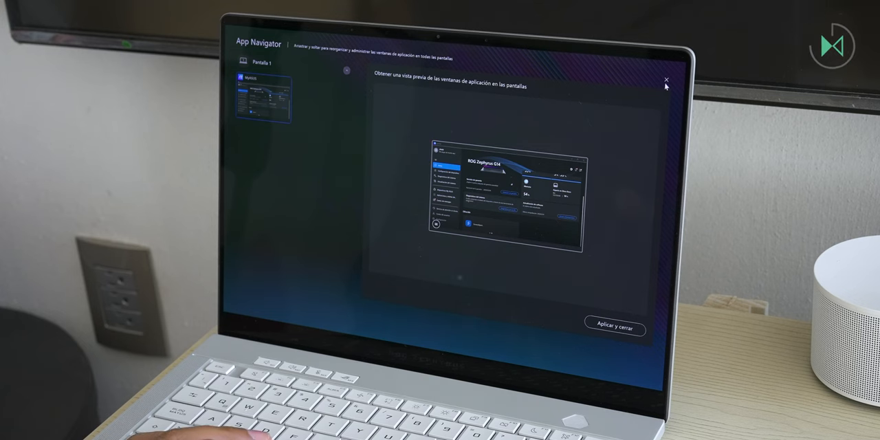
Apply and close the ScreenXpert app navigator window preview
{"action": "left_click", "coordinate": [664, 78]}
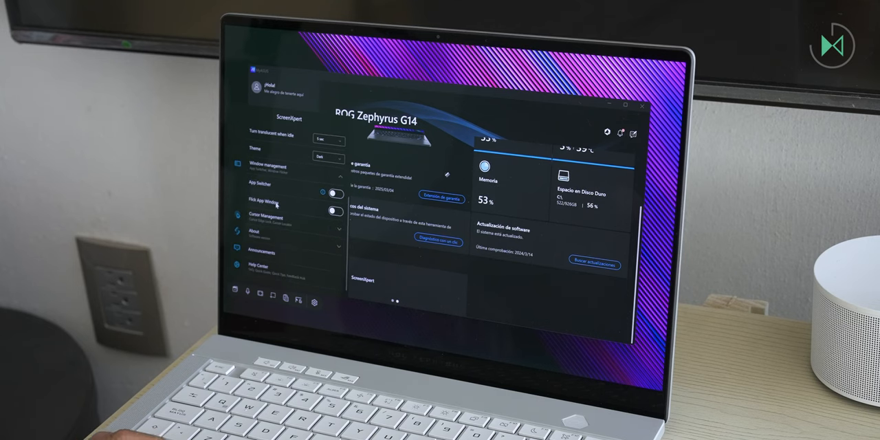
Bring up the ScreenXpert control centre over File Explorer and scroll through its theme and window options
{"action": "left_click", "coordinate": [336, 191]}
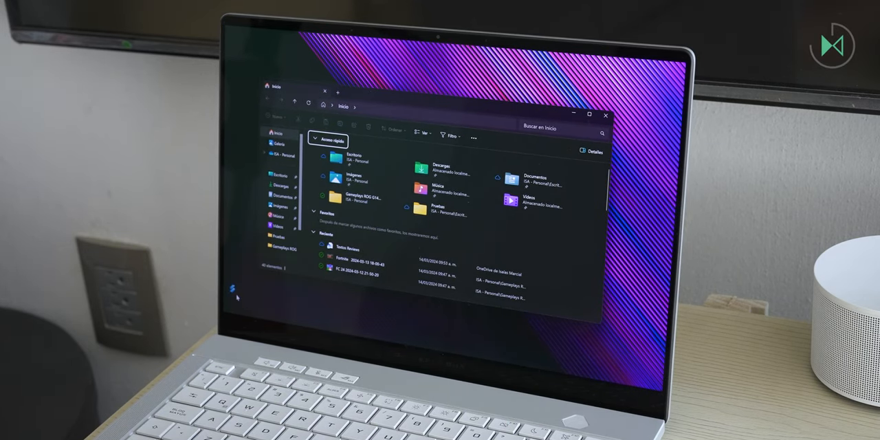
{"action": "left_click", "coordinate": [236, 286]}
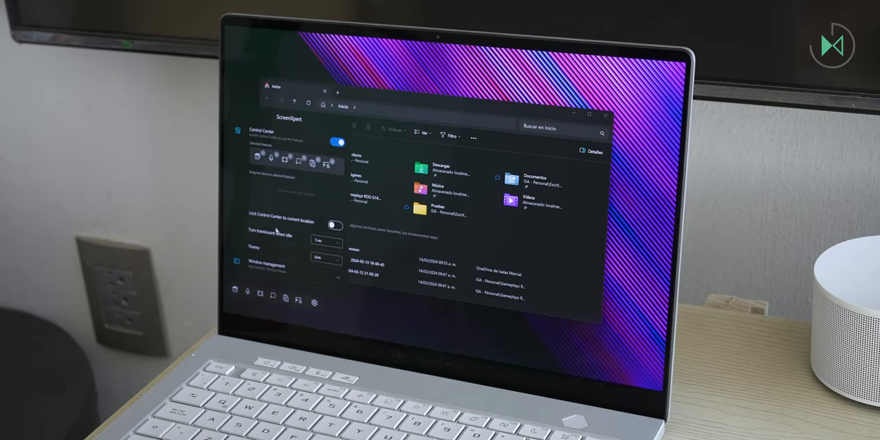
{"action": "scroll", "scroll_direction": "down", "scroll_amount": 3}
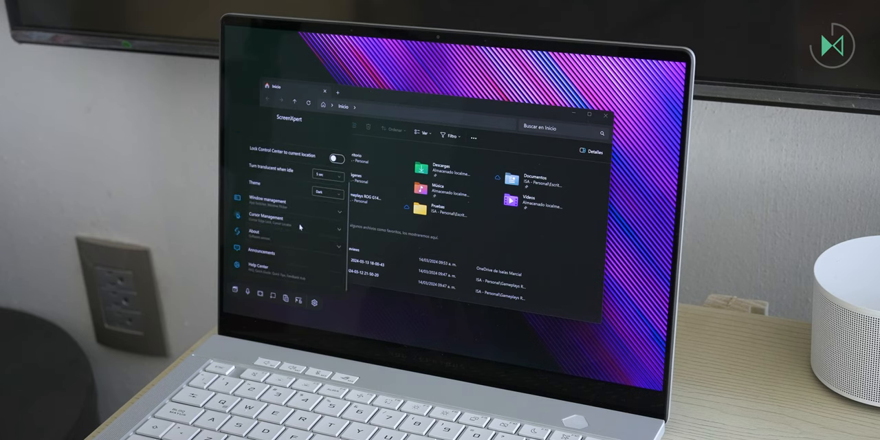
{"action": "left_click", "coordinate": [339, 196]}
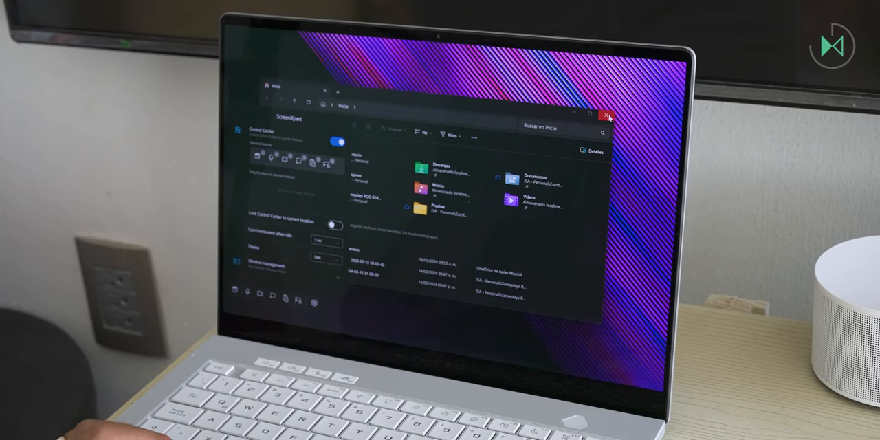
{"action": "left_click", "coordinate": [608, 115]}
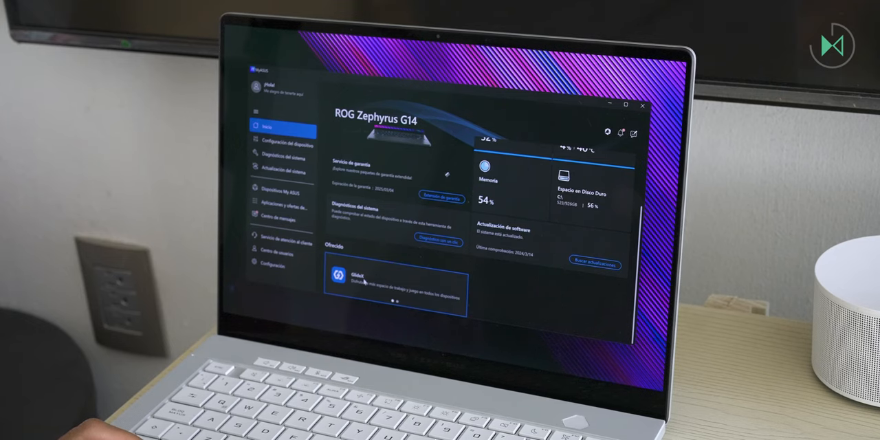
Open the Transferencia de archivos page for sending files to a phone
{"action": "left_click", "coordinate": [396, 276]}
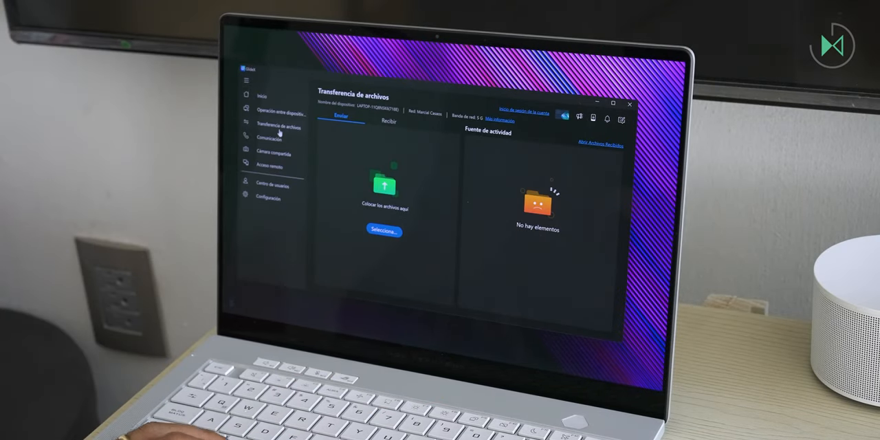
Pair the phone under Comunicación and connect its camera as the laptop webcam, then close the preview
{"action": "left_click", "coordinate": [268, 138]}
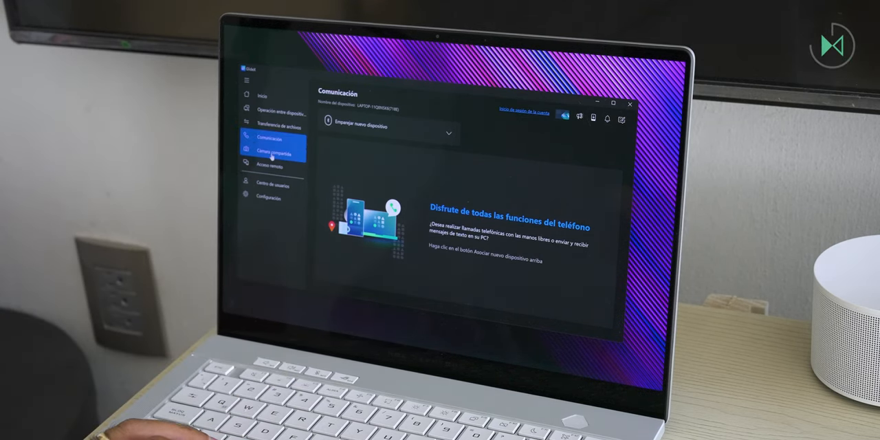
{"action": "left_click", "coordinate": [270, 152]}
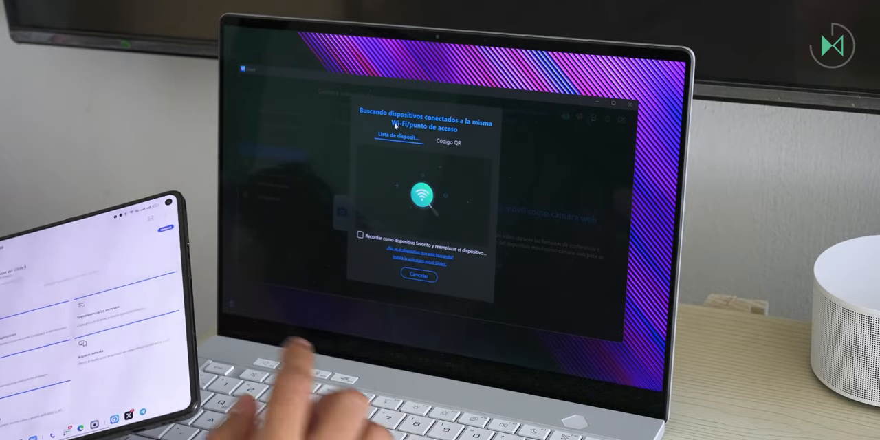
{"action": "left_click", "coordinate": [447, 143]}
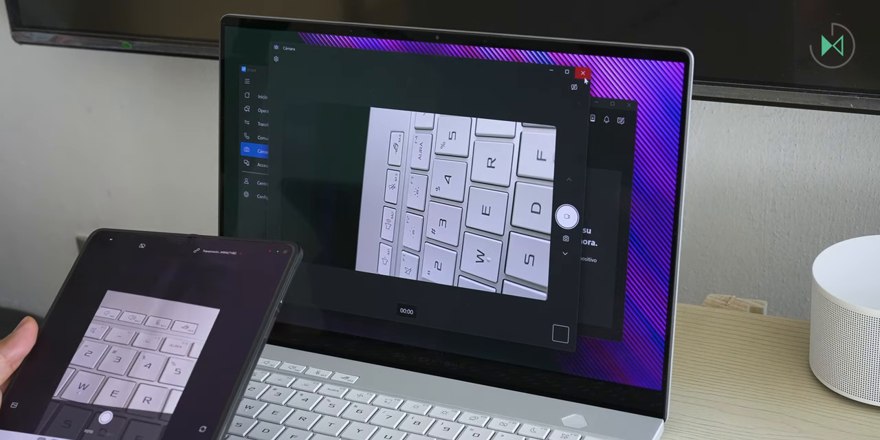
{"action": "left_click", "coordinate": [583, 74]}
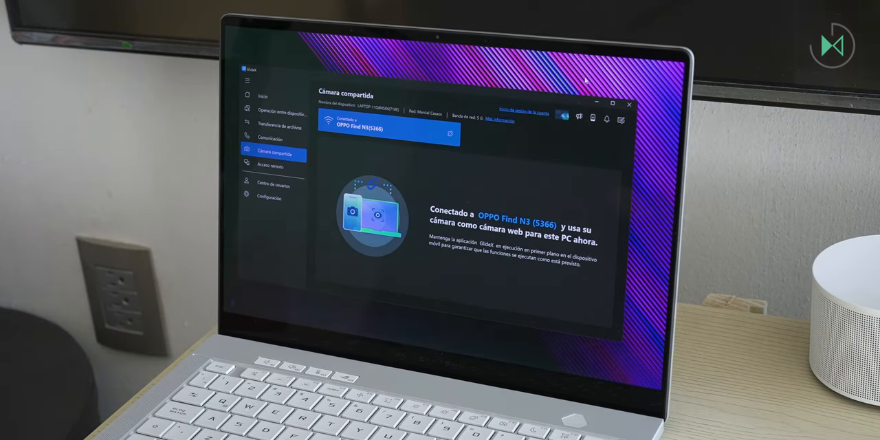
Open Acceso remoto, which prompts to sign in to an ASUS account
{"action": "left_click", "coordinate": [272, 165]}
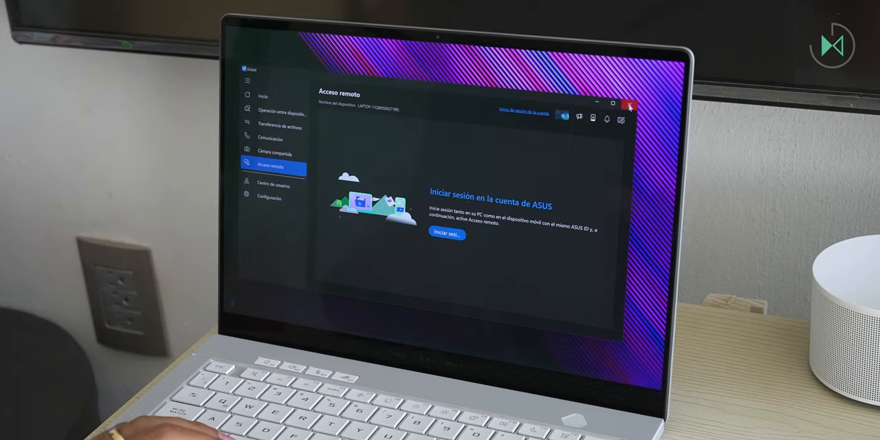
{"action": "left_click", "coordinate": [627, 105]}
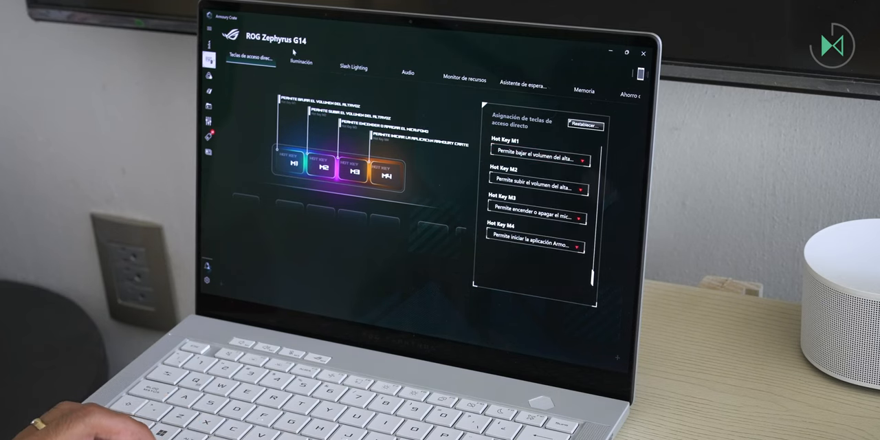
Open the Slash Lighting settings, landing on its welcome screen
{"action": "left_click", "coordinate": [301, 60]}
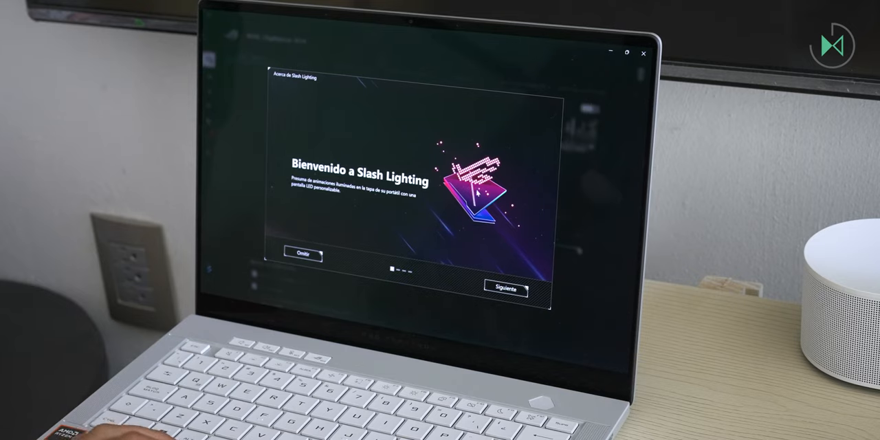
Step through and finish the Slash Lighting welcome intro
{"action": "left_click", "coordinate": [504, 288]}
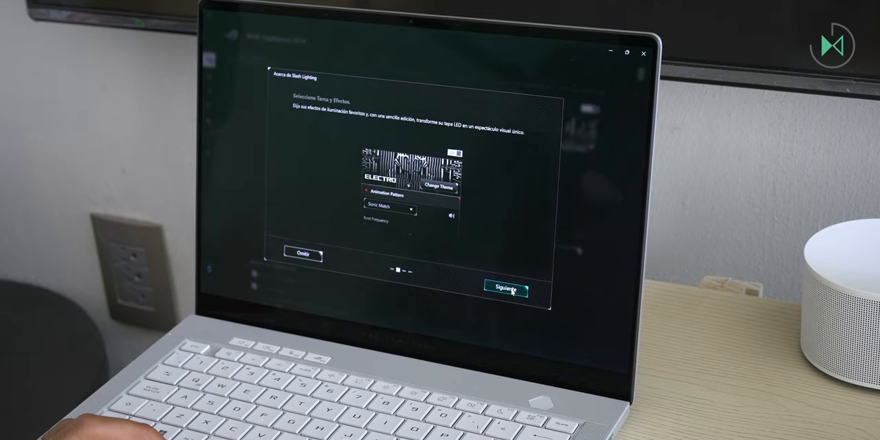
{"action": "left_click", "coordinate": [506, 288]}
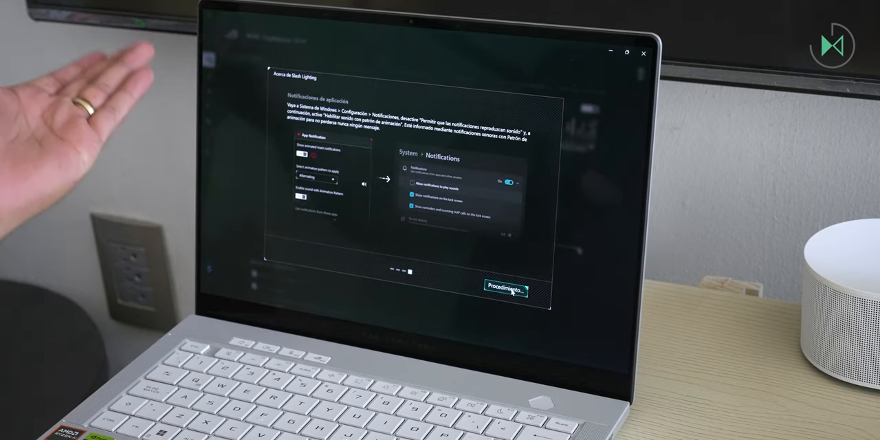
{"action": "left_click", "coordinate": [506, 289]}
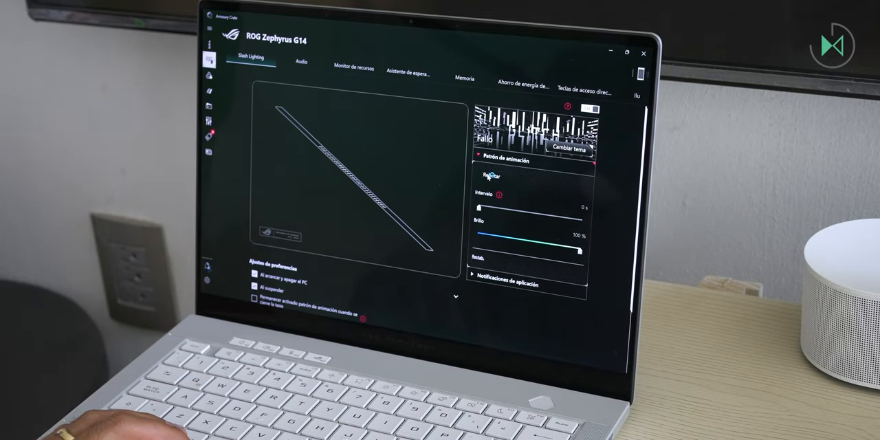
Set the lid's Slash Lighting animation pattern to Sonic Match
{"action": "left_click", "coordinate": [508, 180]}
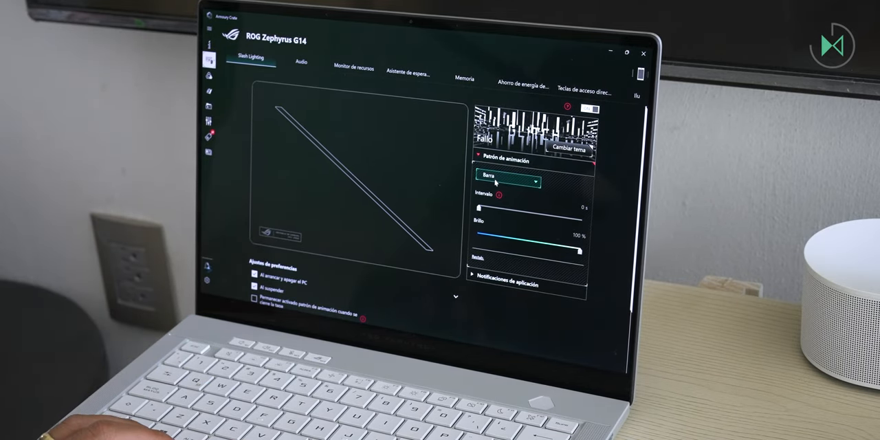
{"action": "left_click", "coordinate": [508, 181]}
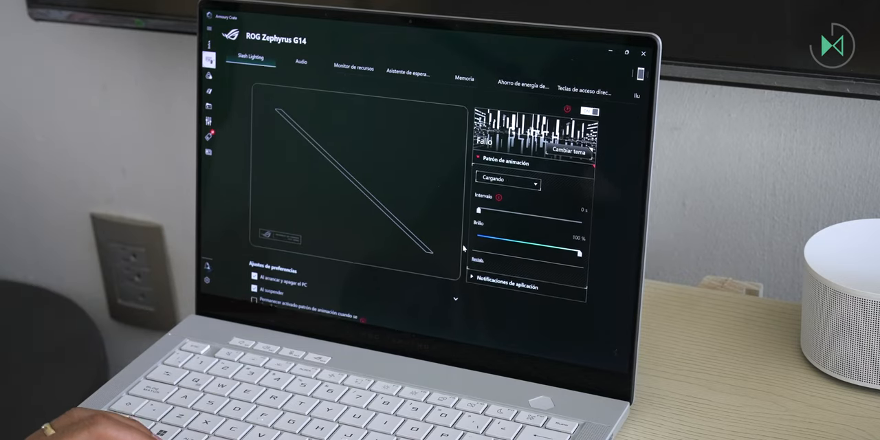
{"action": "left_click", "coordinate": [507, 181]}
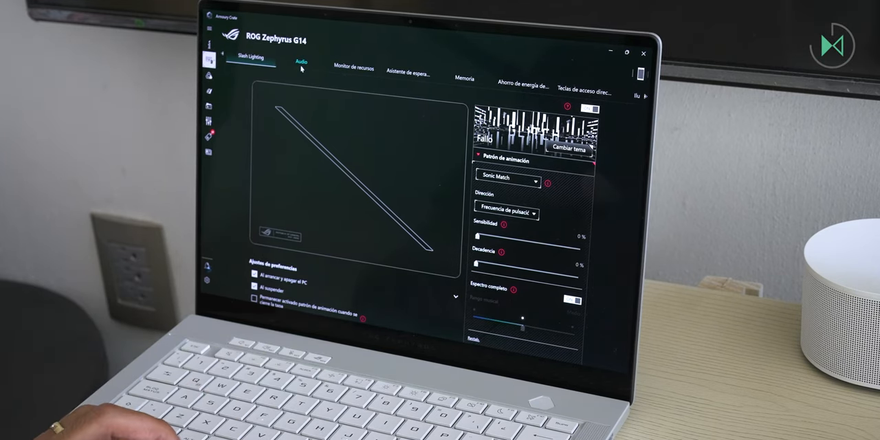
Review the audio page and try the microphone modes
{"action": "left_click", "coordinate": [301, 62]}
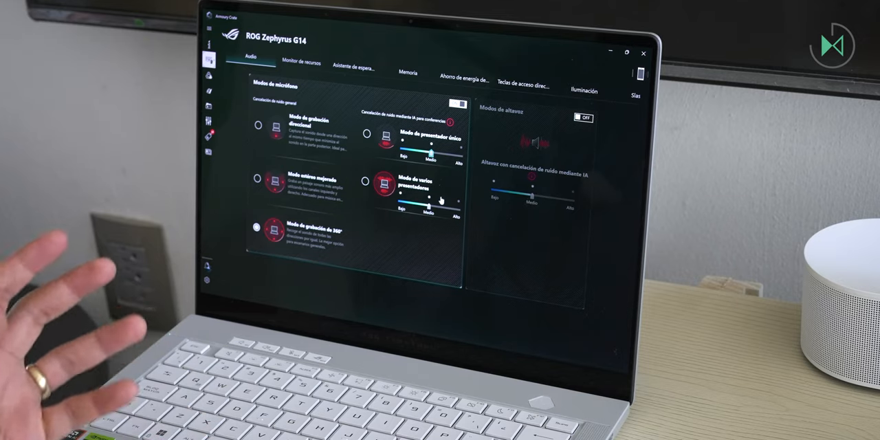
{"action": "left_click", "coordinate": [258, 127]}
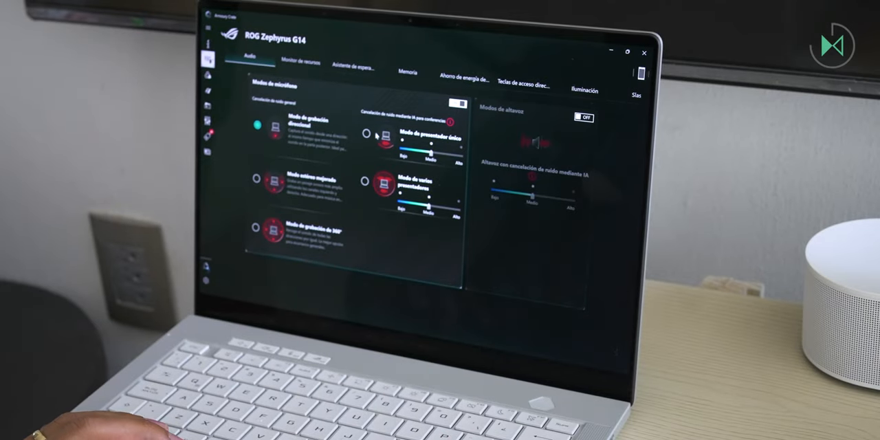
{"action": "left_click", "coordinate": [366, 135]}
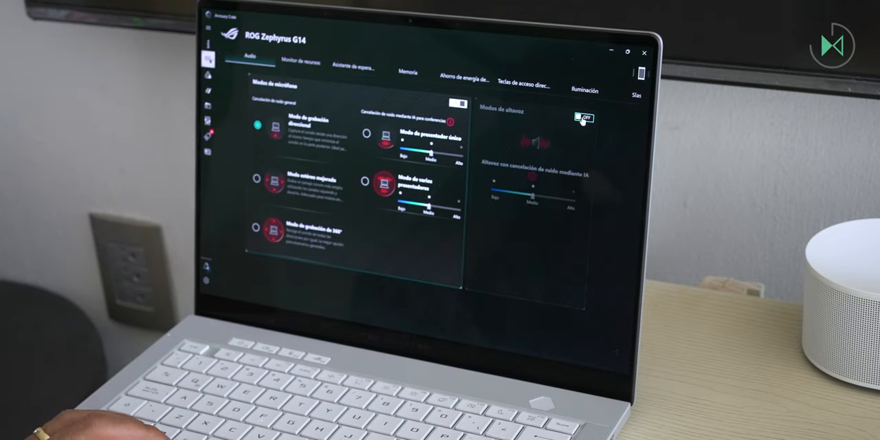
Toggle the speaker mode on and back off, then move to the resource monitor
{"action": "left_click", "coordinate": [583, 117]}
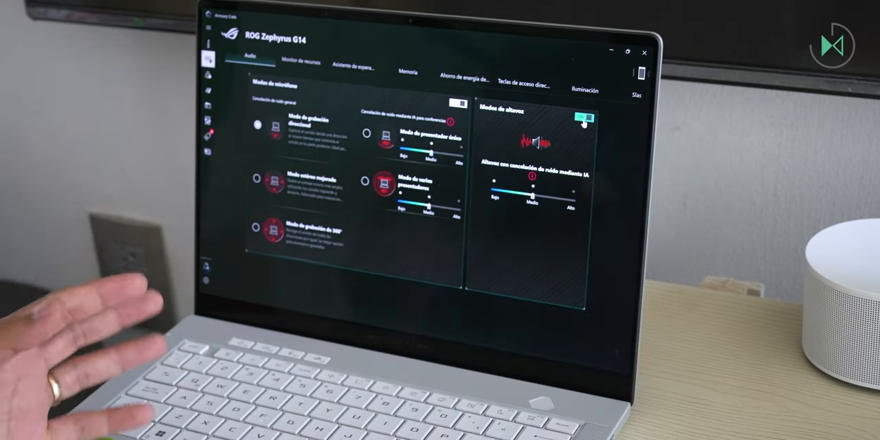
{"action": "left_click", "coordinate": [582, 117]}
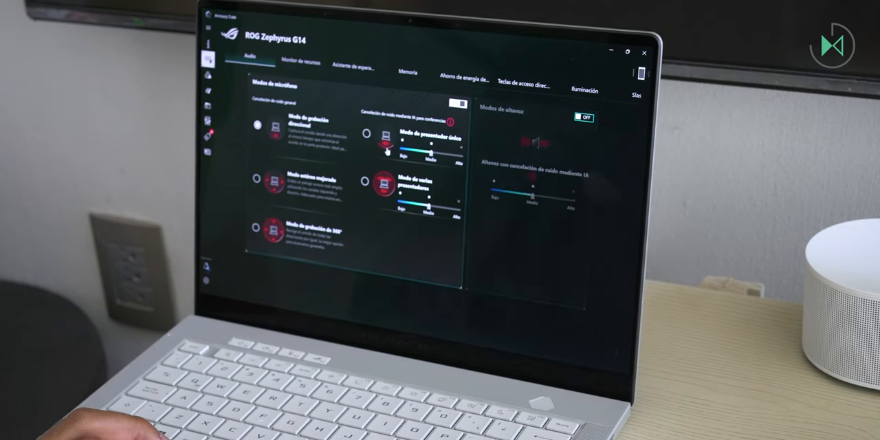
{"action": "left_click", "coordinate": [248, 62]}
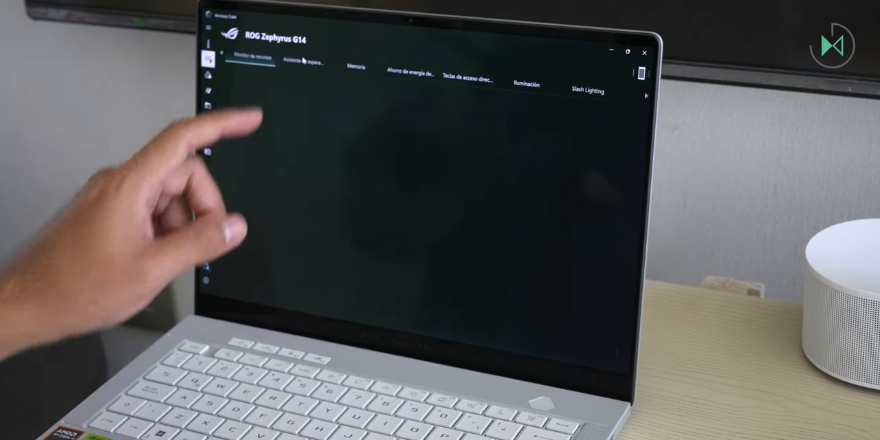
Pass through the resource monitor and Aura Sync to the game library listing installed games
{"action": "left_click", "coordinate": [249, 58]}
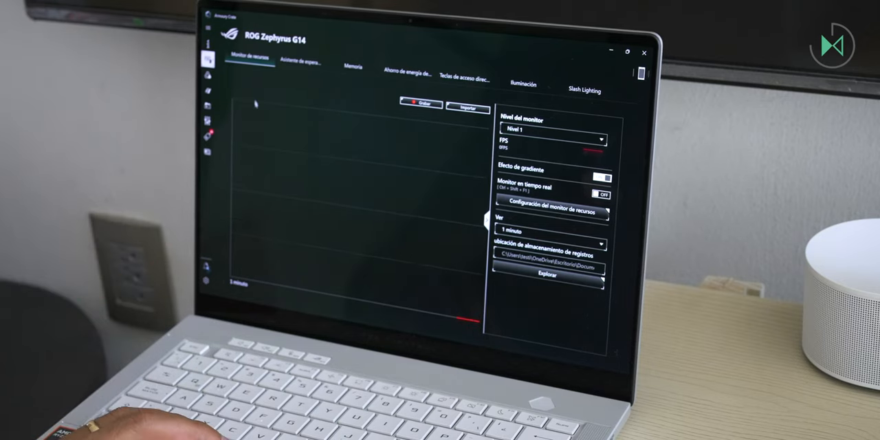
{"action": "left_click", "coordinate": [297, 63]}
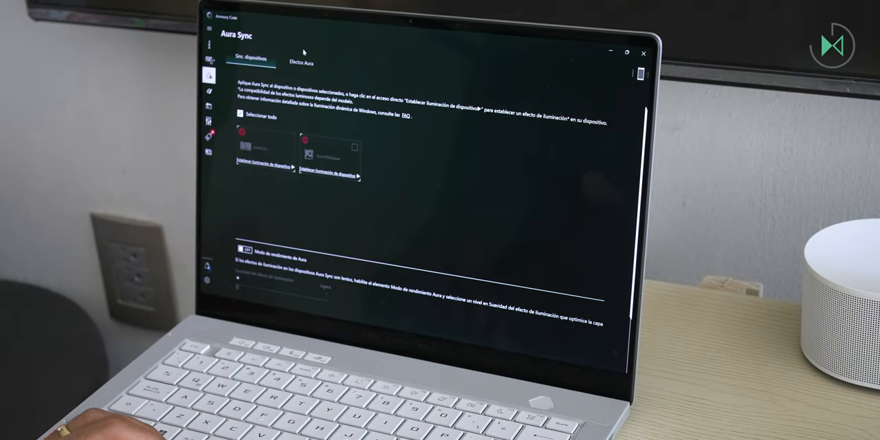
{"action": "left_click", "coordinate": [301, 64]}
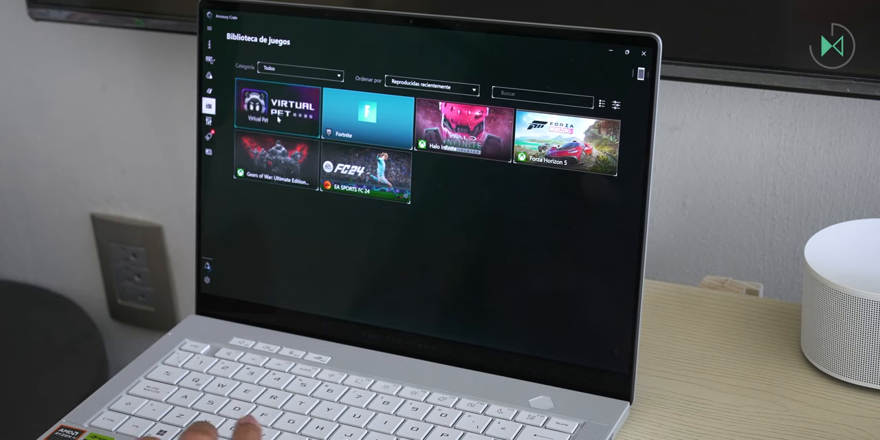
Look over scenario Profile 1, then close Armoury Crate
{"action": "left_click", "coordinate": [275, 110]}
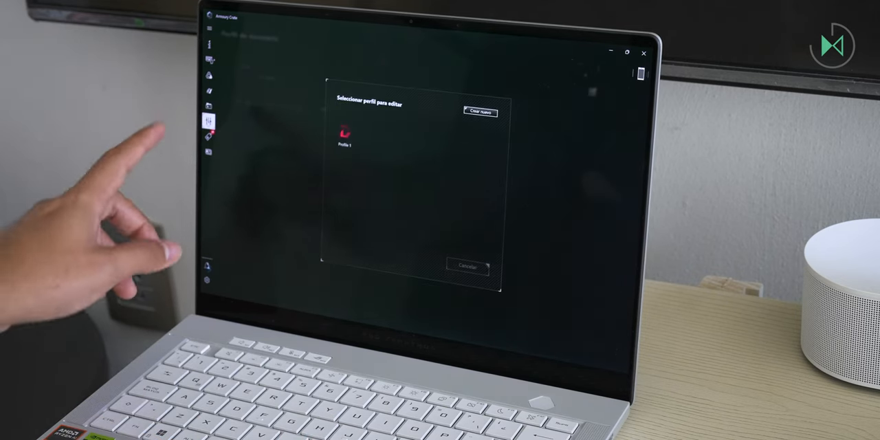
{"action": "left_click", "coordinate": [344, 134]}
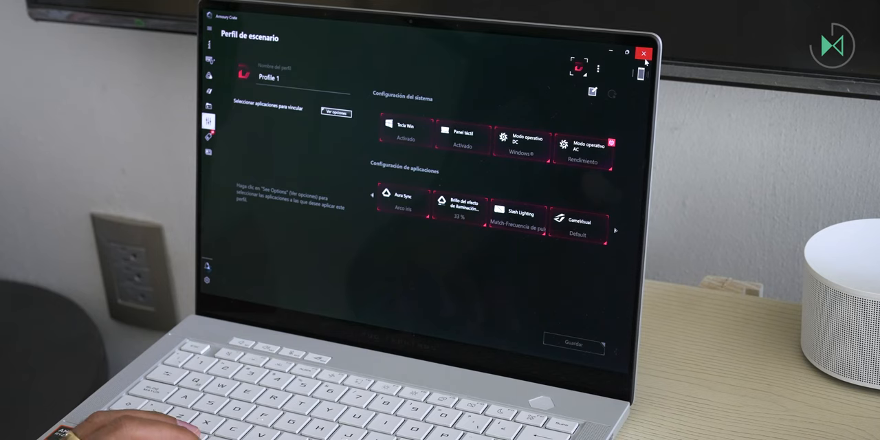
{"action": "left_click", "coordinate": [644, 54]}
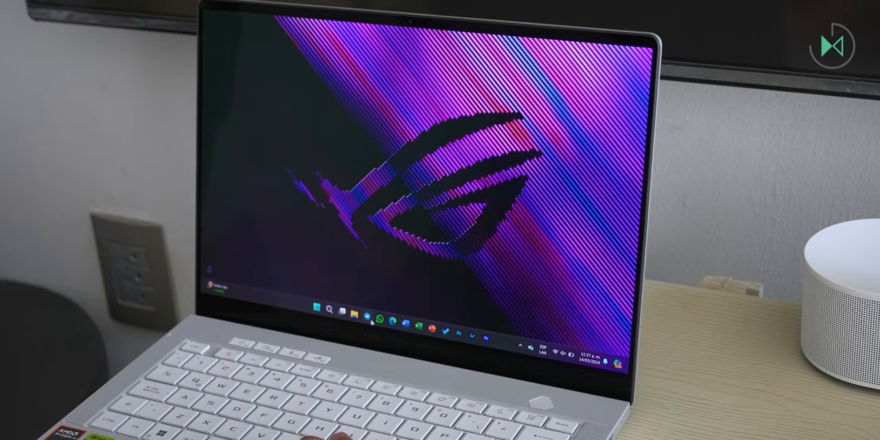
{"action": "left_click", "coordinate": [382, 319]}
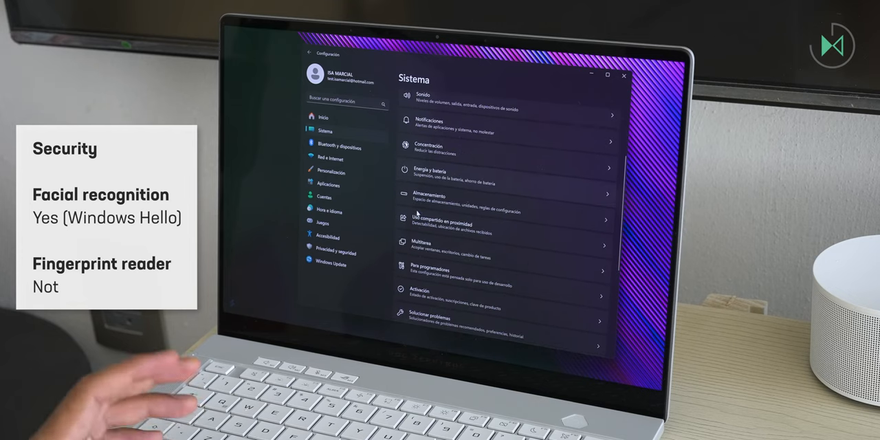
Reach the facial recognition option under Accounts sign-in options
{"action": "scroll", "scroll_direction": "down", "scroll_amount": 3}
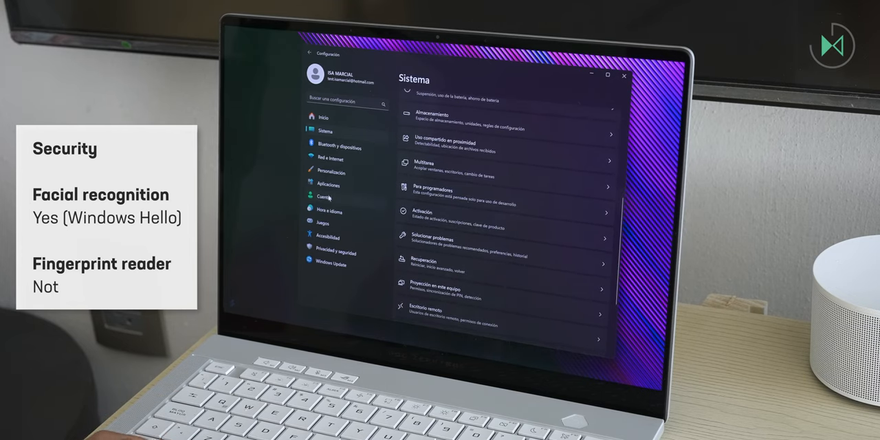
{"action": "left_click", "coordinate": [325, 198]}
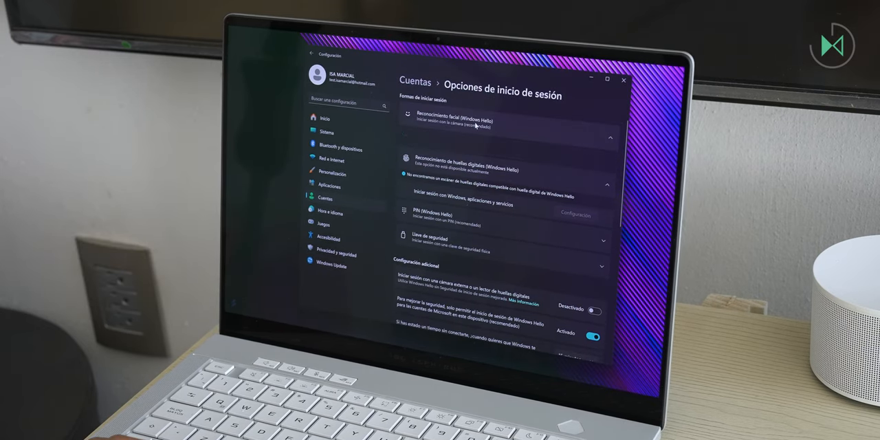
{"action": "left_click", "coordinate": [495, 121]}
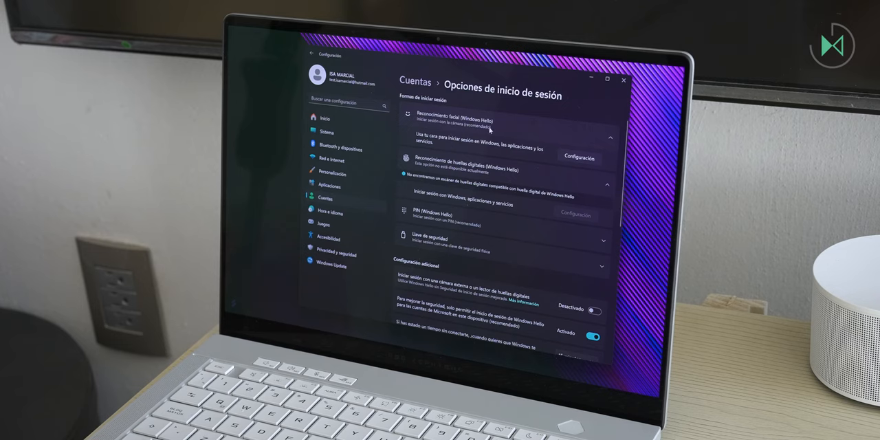
Run the Windows Hello face scan to completion and close the setup
{"action": "left_click", "coordinate": [581, 157]}
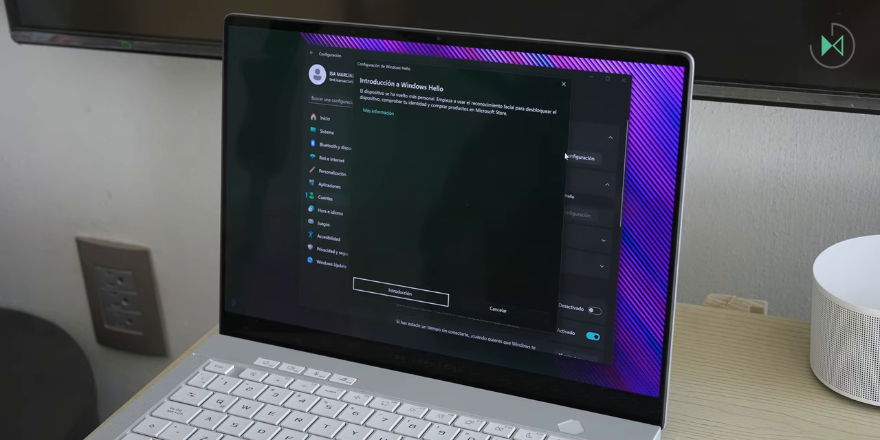
{"action": "left_click", "coordinate": [400, 295]}
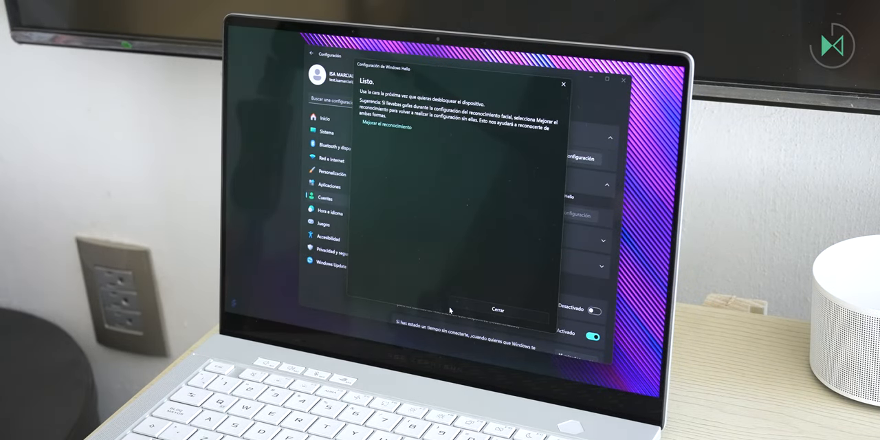
{"action": "left_click", "coordinate": [498, 311]}
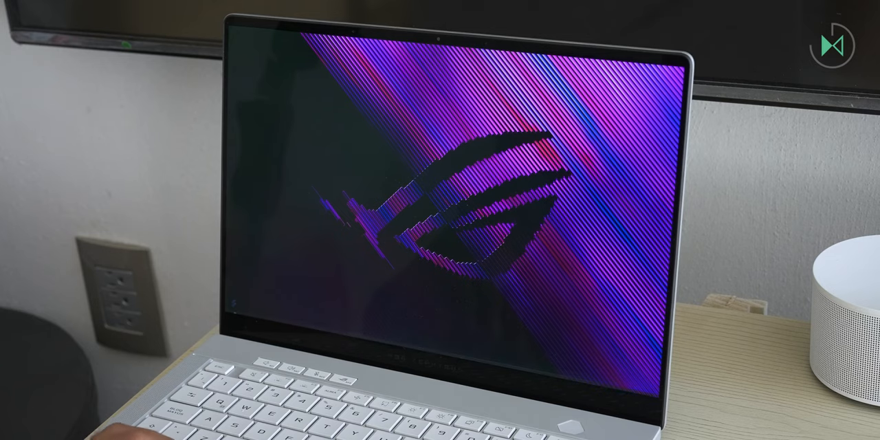
Open the Start menu and reach a YouTube channel page in the browser
{"action": "left_click", "coordinate": [368, 336]}
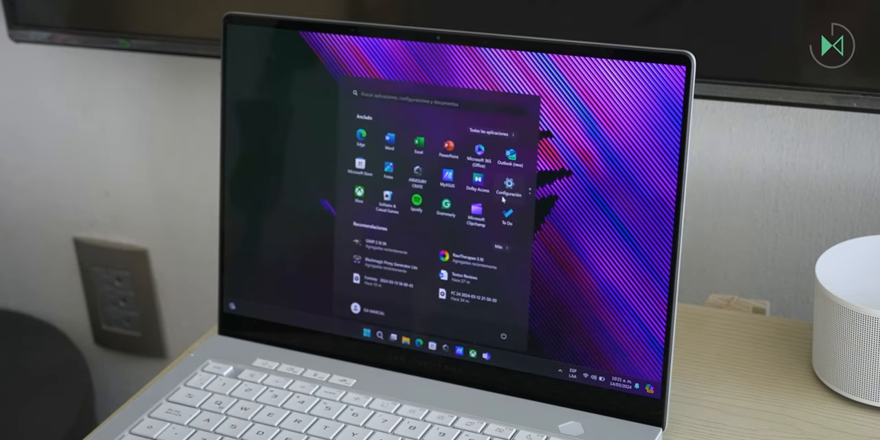
{"action": "left_click", "coordinate": [509, 184]}
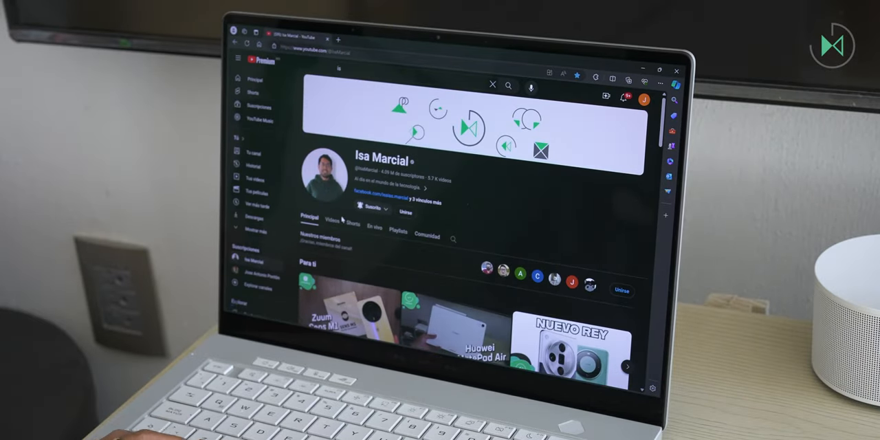
Scroll down through the channel's rows of uploaded videos
{"action": "scroll", "scroll_direction": "down", "scroll_amount": 3}
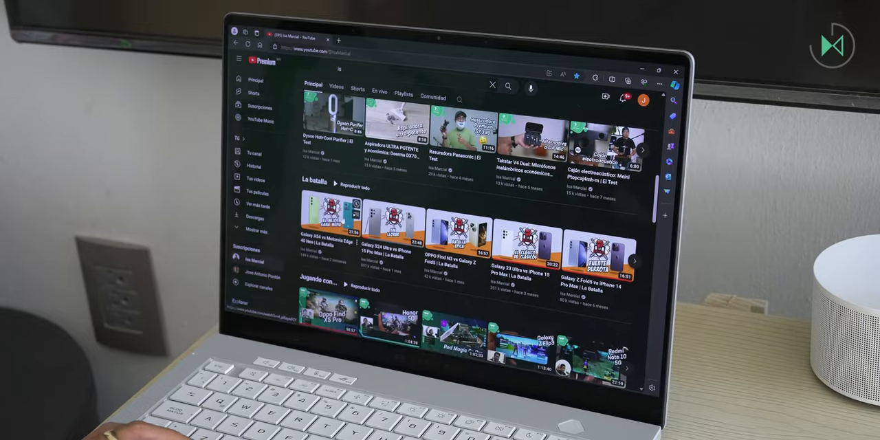
{"action": "scroll", "scroll_direction": "down", "scroll_amount": 3}
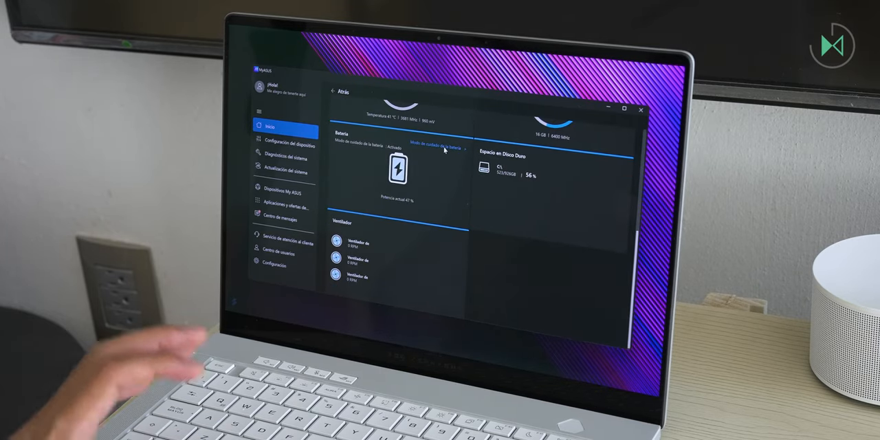
Review the Battery Care Mode options in device configuration, then close MyASUS
{"action": "left_click", "coordinate": [282, 143]}
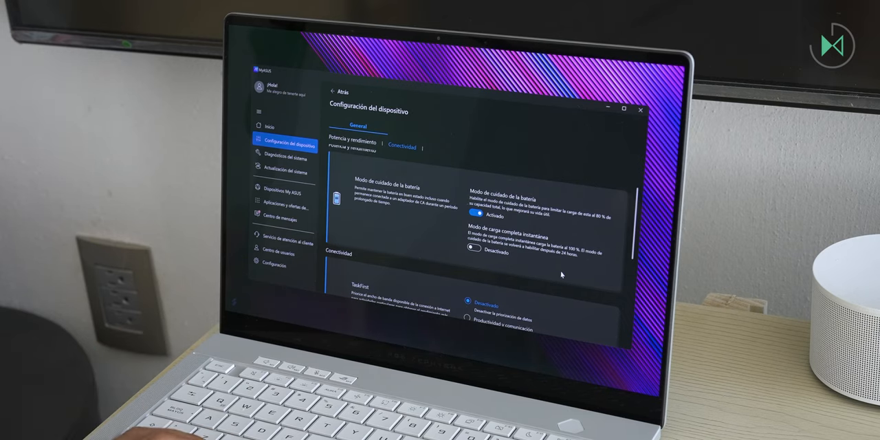
{"action": "left_click", "coordinate": [476, 249]}
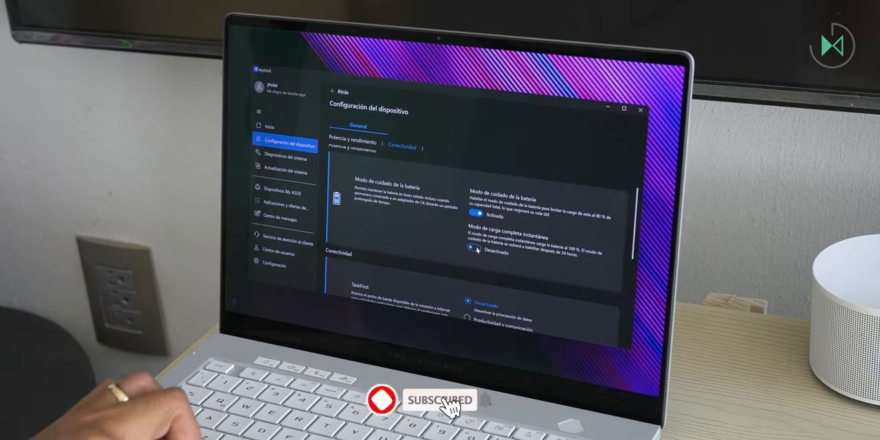
{"action": "left_click", "coordinate": [474, 250]}
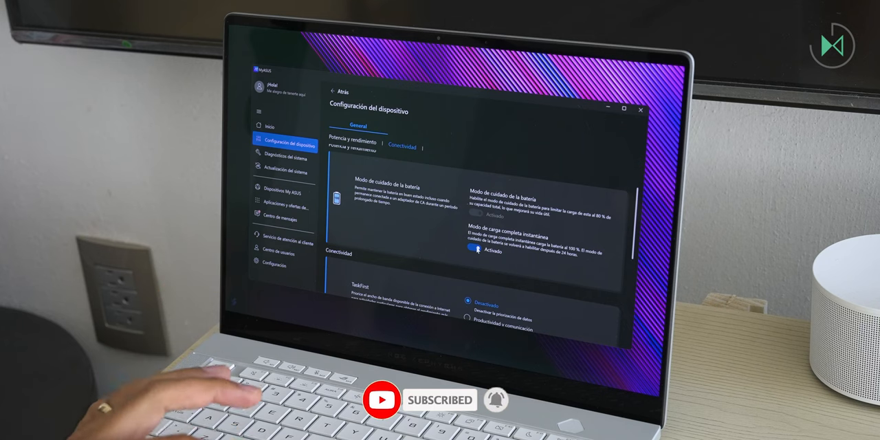
{"action": "left_click", "coordinate": [473, 250]}
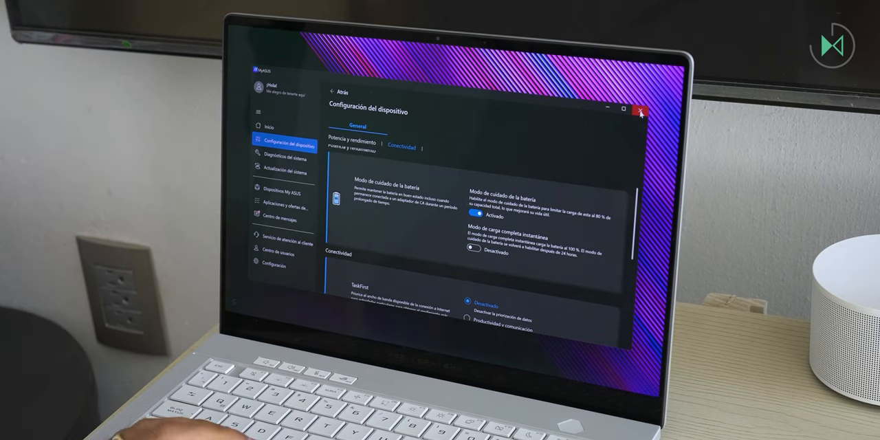
{"action": "left_click", "coordinate": [639, 113]}
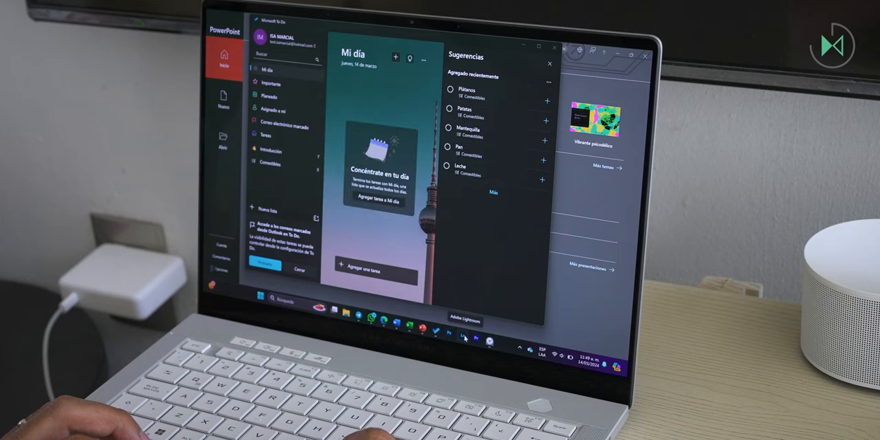
Check the battery level in Settings, then switch to Premiere Pro with the stopwatch on top
{"action": "left_click", "coordinate": [475, 339]}
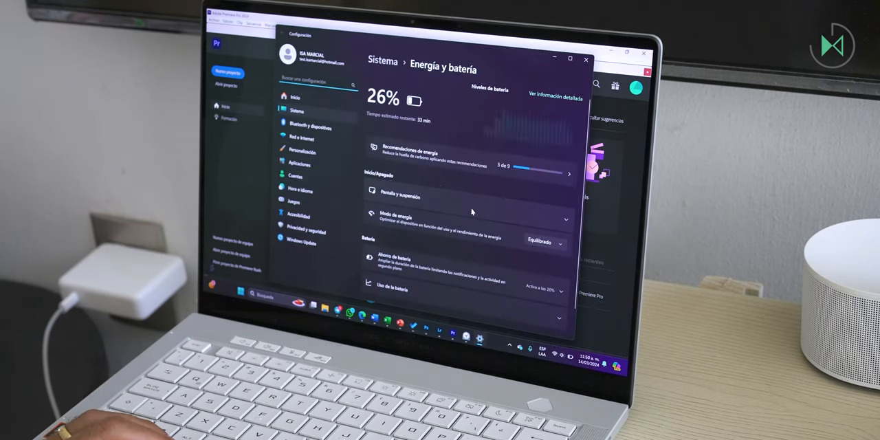
{"action": "left_click", "coordinate": [543, 243]}
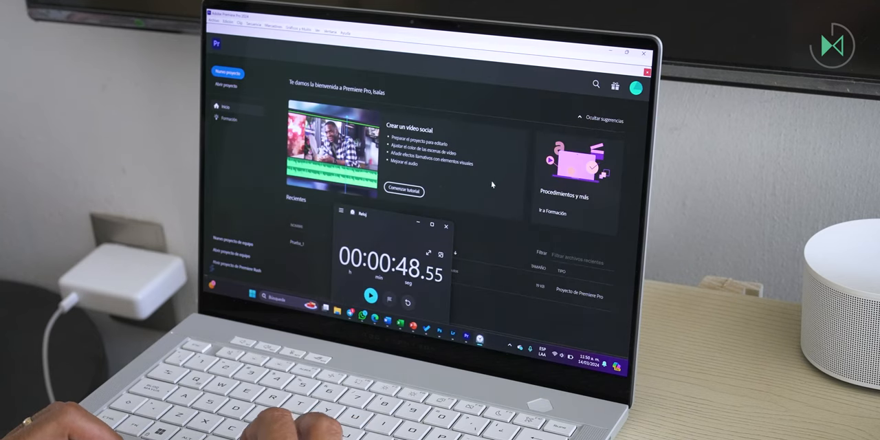
Leave Premiere Pro's welcome screen and launch Photoshop to time its startup
{"action": "left_click", "coordinate": [407, 302]}
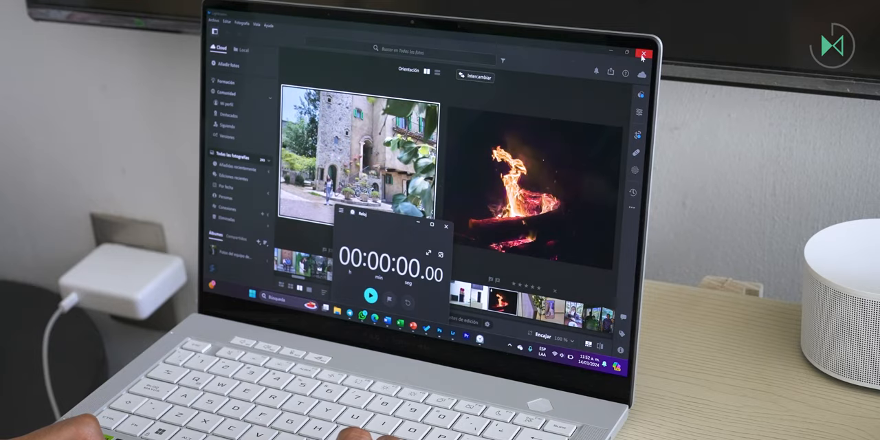
{"action": "left_click", "coordinate": [645, 55]}
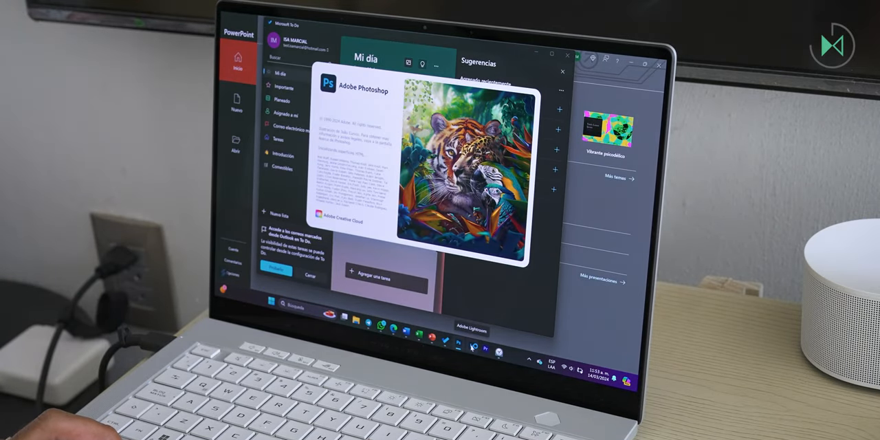
{"action": "left_click", "coordinate": [487, 347]}
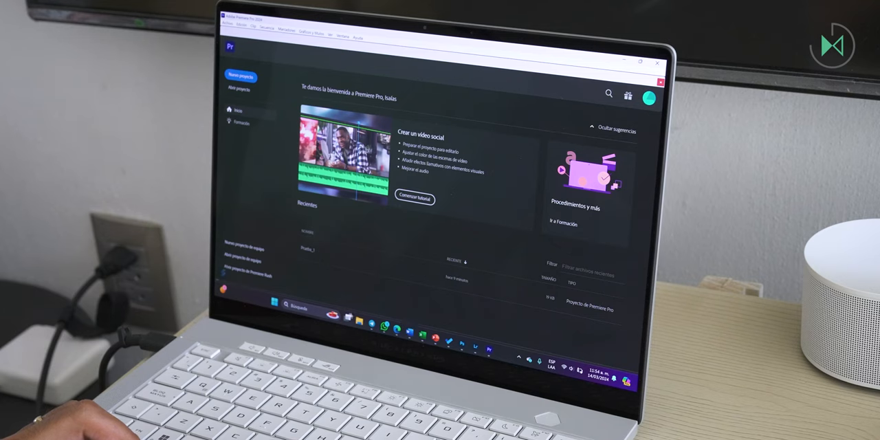
From Photoshop's home screen, browse the file dialog into the OneDrive Personal folder
{"action": "right_click", "coordinate": [282, 308]}
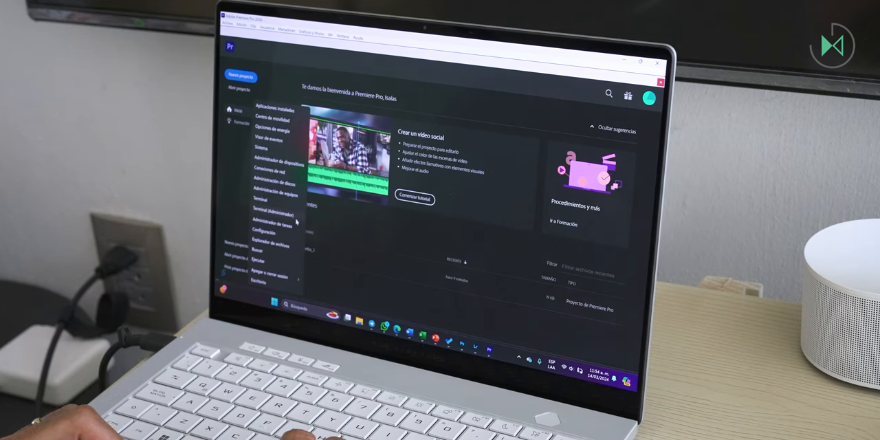
{"action": "left_click", "coordinate": [269, 219]}
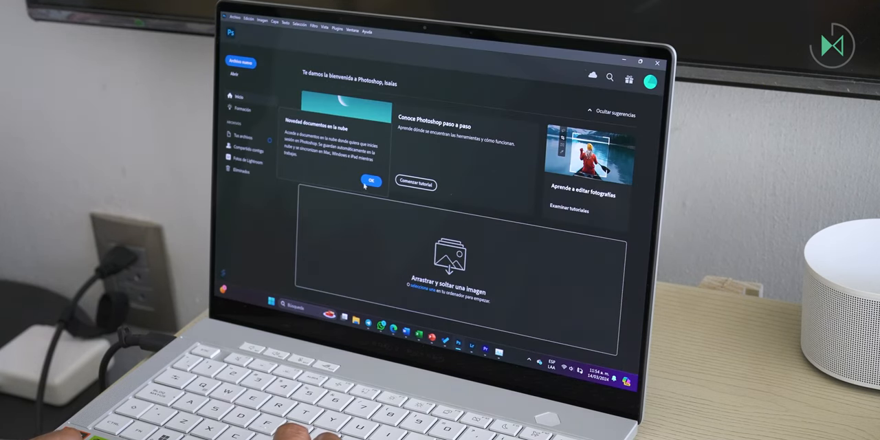
{"action": "left_click", "coordinate": [371, 182]}
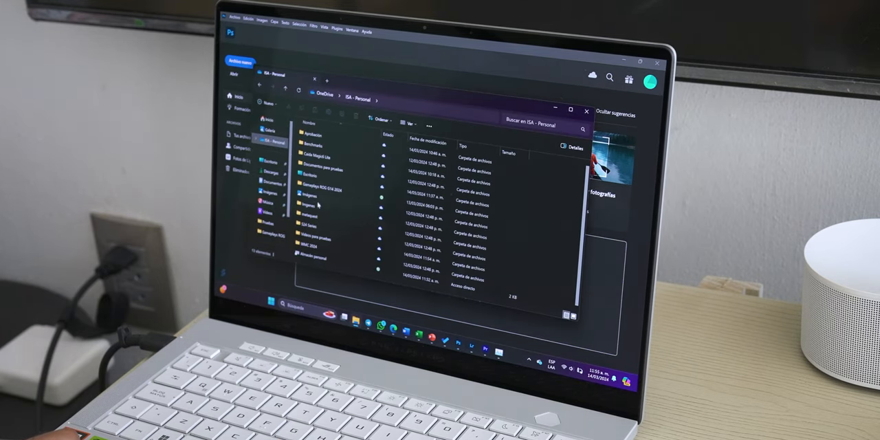
{"action": "double_click", "coordinate": [315, 170]}
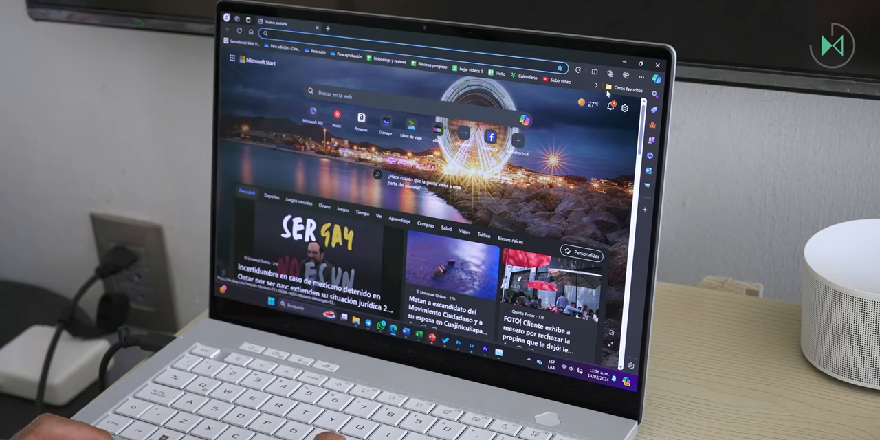
{"action": "right_click", "coordinate": [611, 91]}
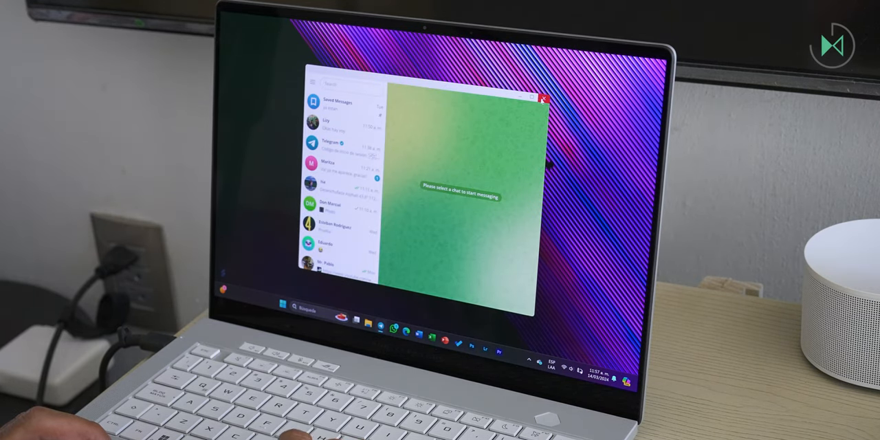
Bring Photoshop forward with the BUSINESS poster and dismiss the warning over it
{"action": "left_click", "coordinate": [545, 99]}
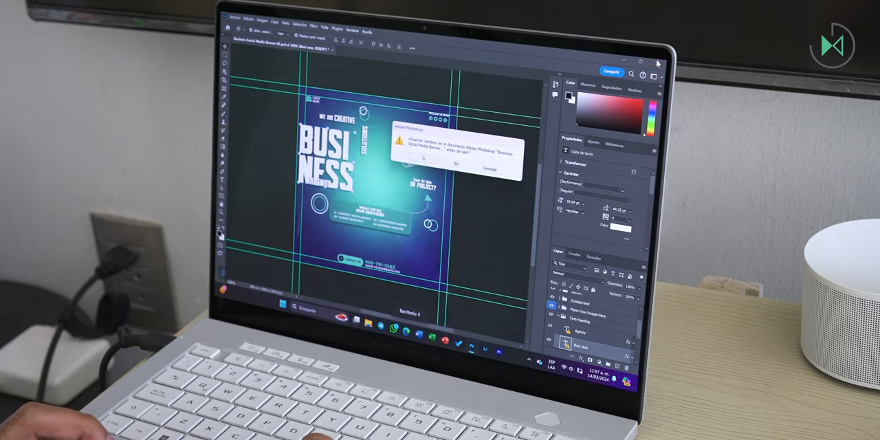
{"action": "left_click", "coordinate": [456, 162]}
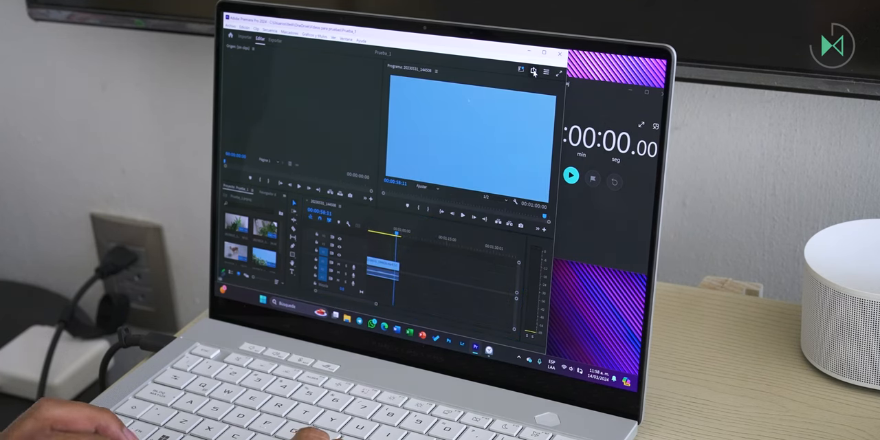
Start a Quick Export of the sequence to the confirmed destination folder
{"action": "left_click", "coordinate": [531, 72]}
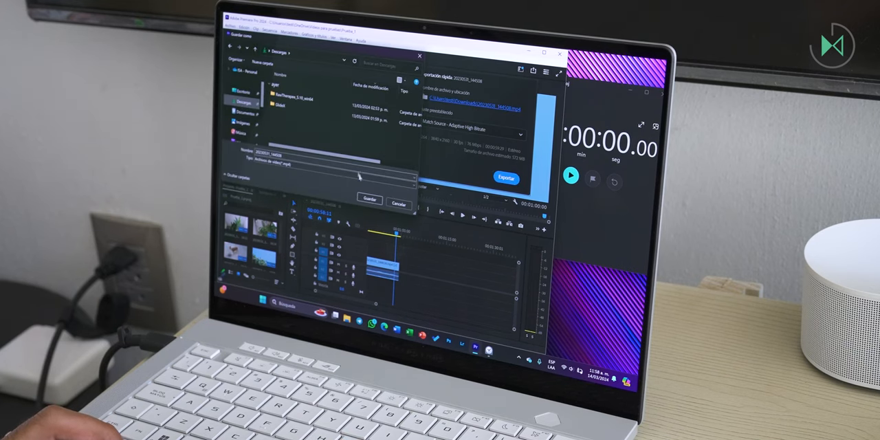
{"action": "left_click", "coordinate": [368, 201]}
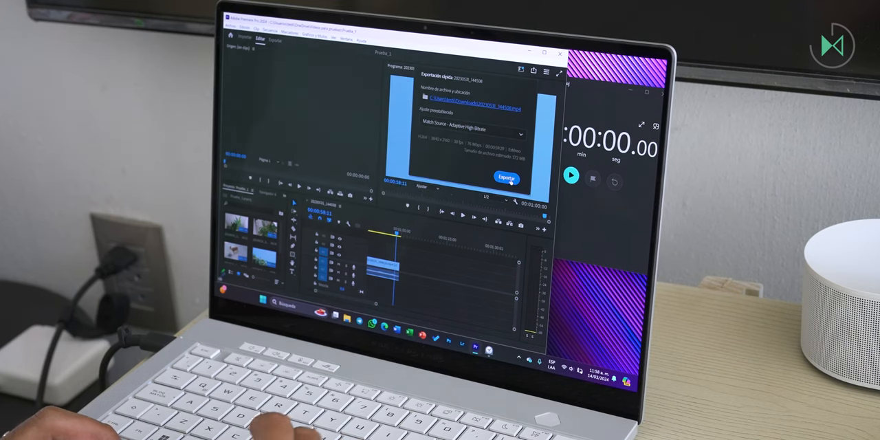
{"action": "left_click", "coordinate": [506, 178]}
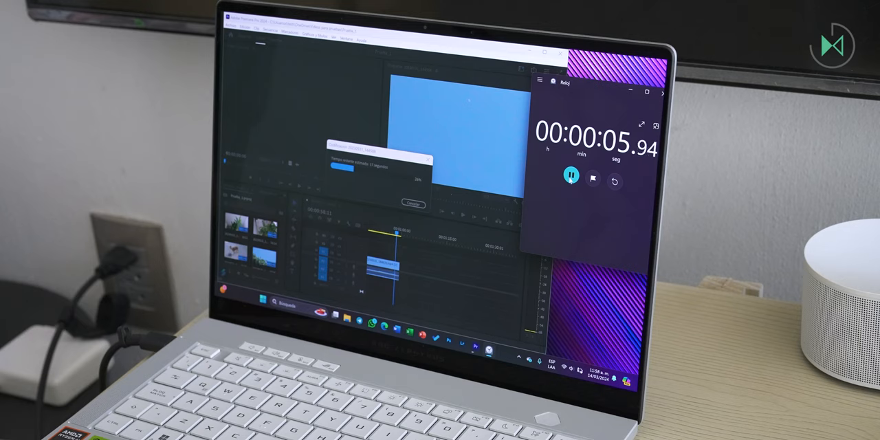
{"action": "left_click", "coordinate": [570, 176]}
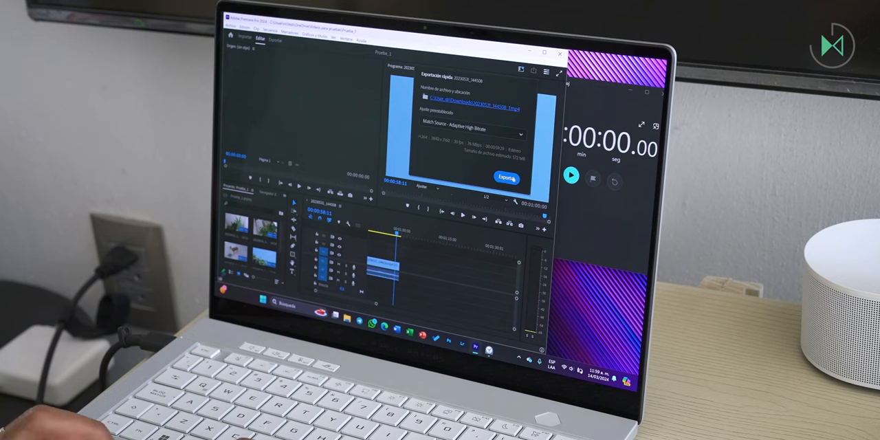
Run the timed export with the stopwatch, finishing in about 23.4 seconds
{"action": "left_click", "coordinate": [506, 179]}
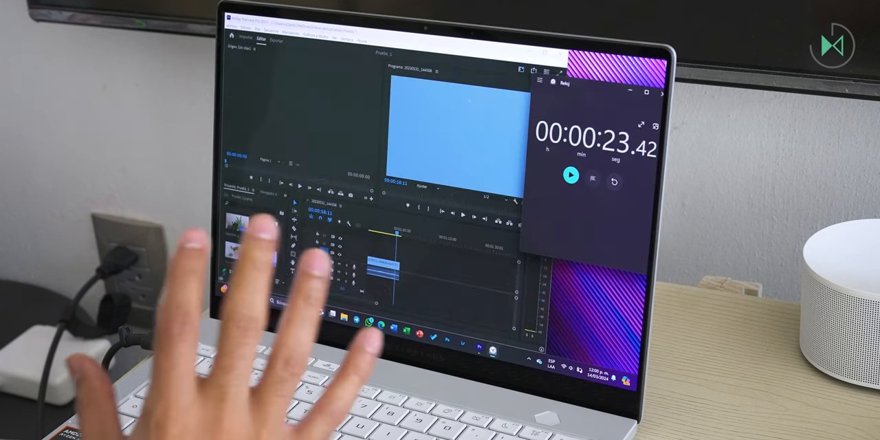
{"action": "left_click", "coordinate": [614, 179]}
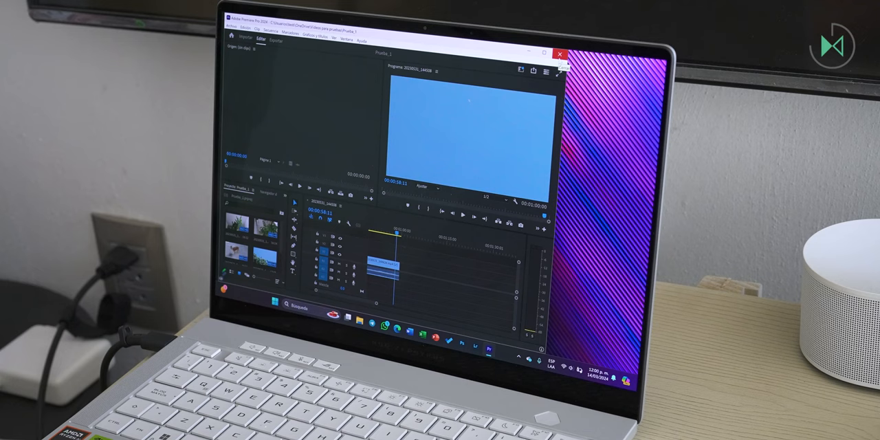
{"action": "left_click", "coordinate": [562, 54]}
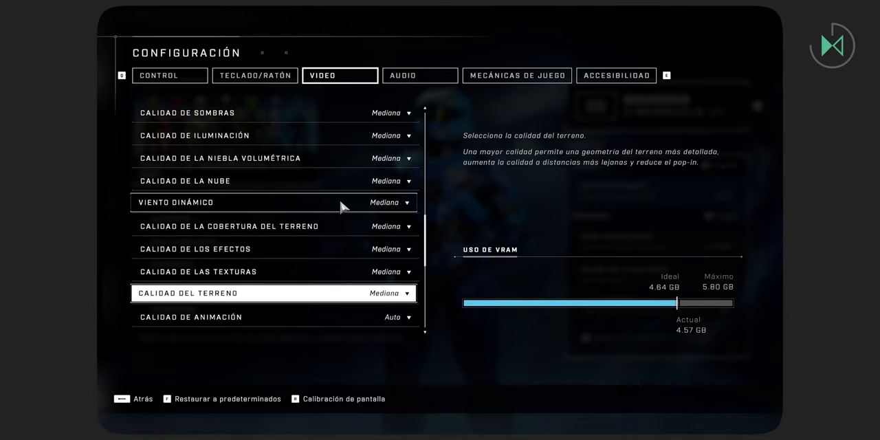
Scroll the Video quality options at medium, then play a match at around 114 FPS
{"action": "scroll", "scroll_direction": "down", "scroll_amount": 3}
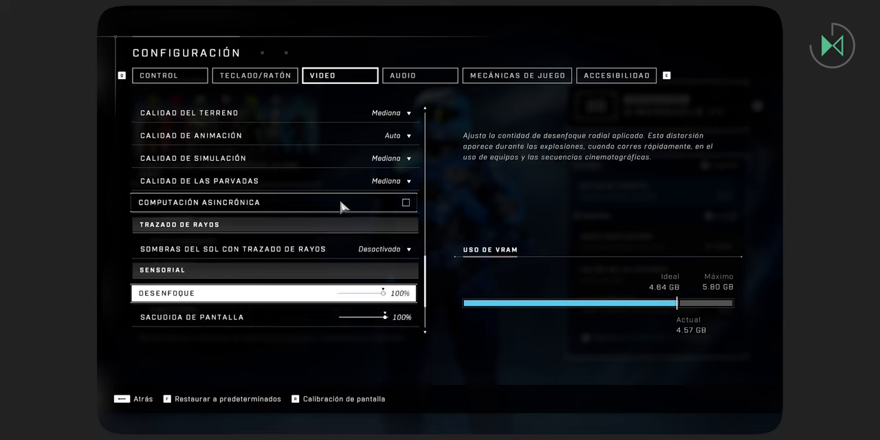
{"action": "scroll", "scroll_direction": "down", "scroll_amount": 3}
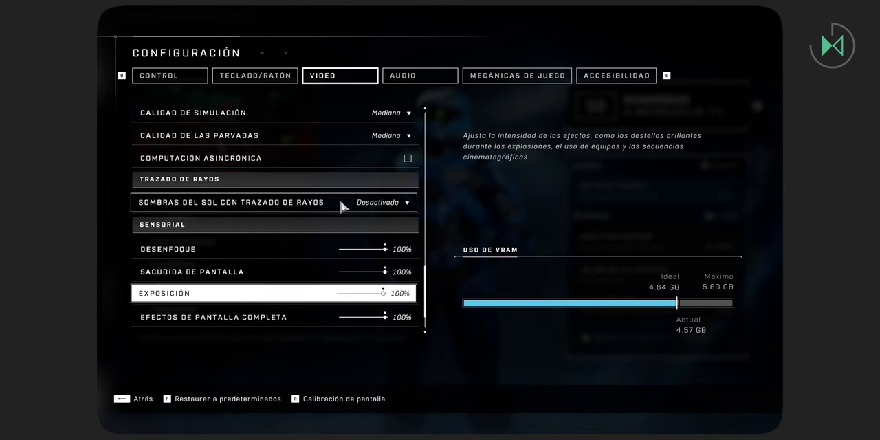
{"action": "scroll", "scroll_direction": "down", "scroll_amount": 3}
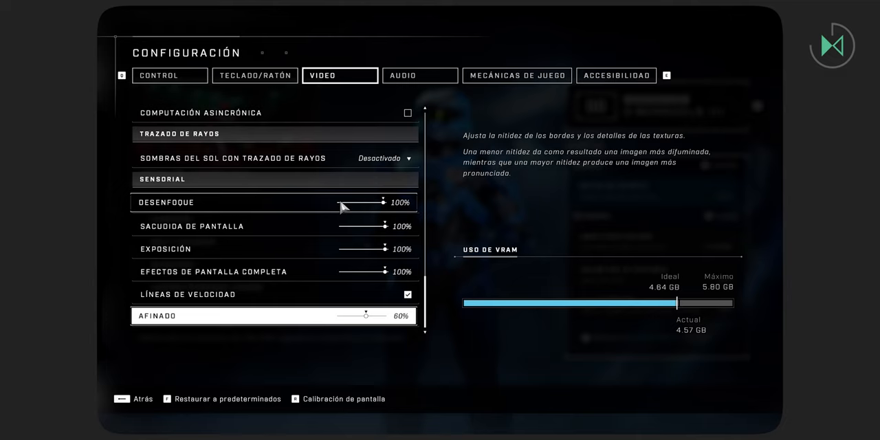
{"action": "mouse_move", "coordinate": [404, 198]}
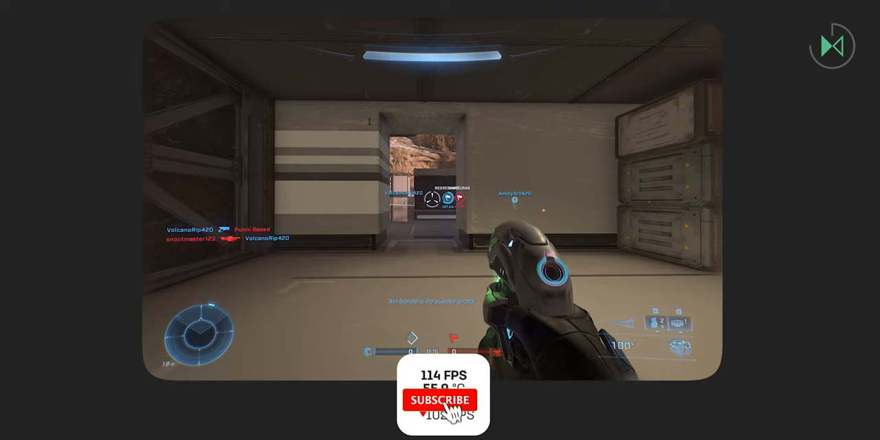
{"action": "left_click", "coordinate": [443, 400]}
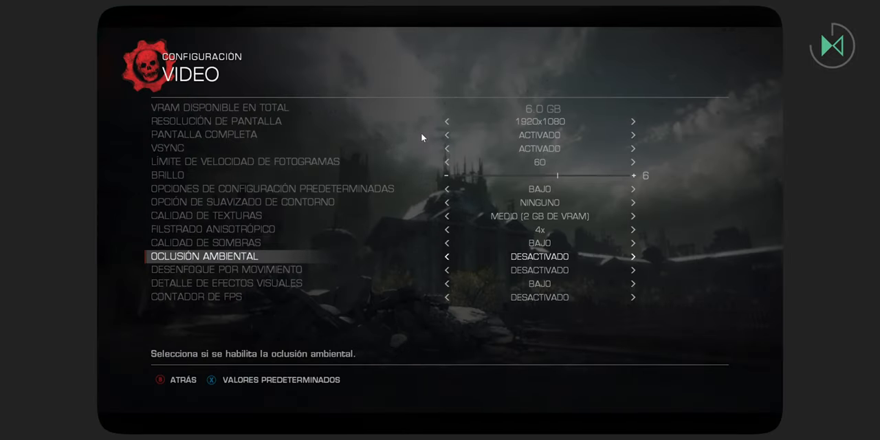
Arrow through the Video options at 1920x1080, vsync on, low presets, to the FPS counter
{"action": "key", "text": "Down"}
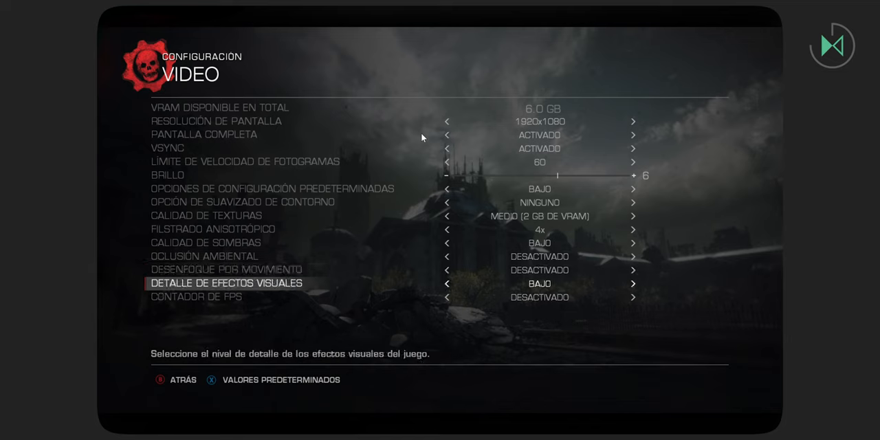
{"action": "key", "text": "down"}
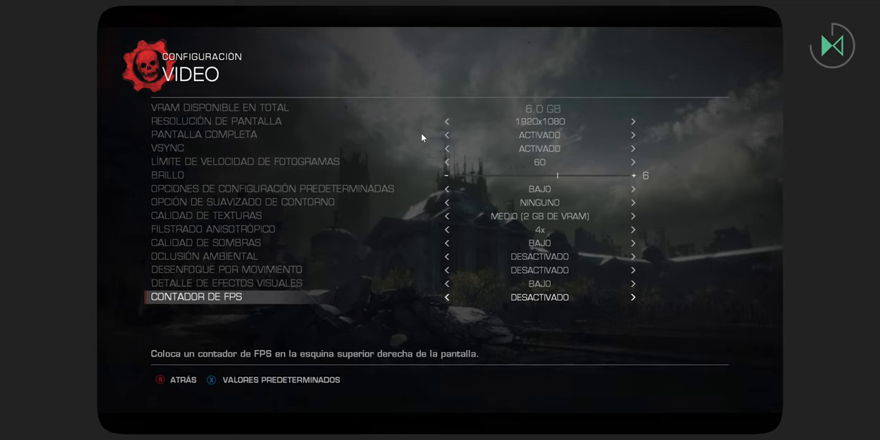
{"action": "key", "text": "Up"}
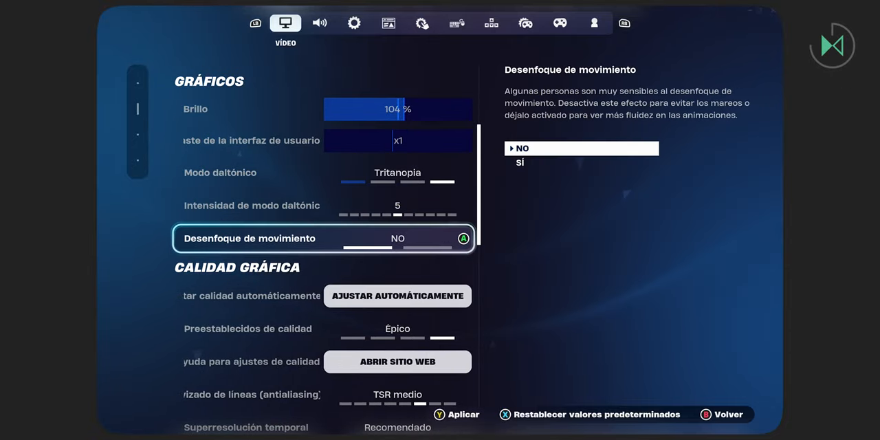
Scroll from Gráficos down to Calidad gráfica showing Epic preset and temporal super resolution
{"action": "scroll", "scroll_direction": "down", "scroll_amount": 3}
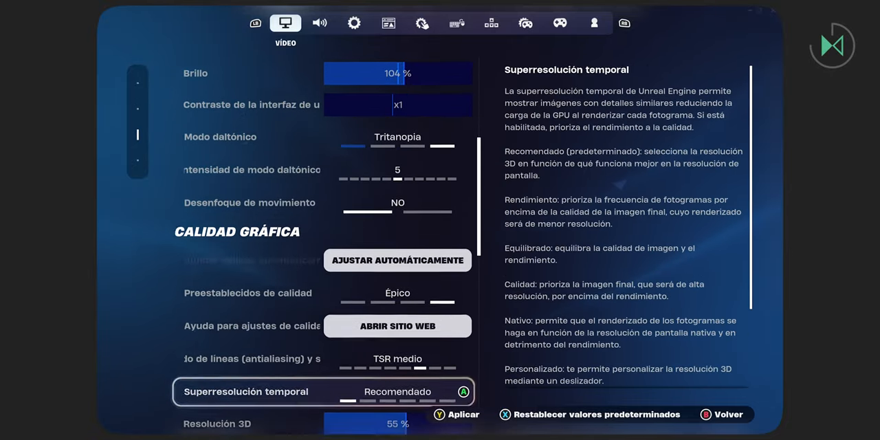
{"action": "scroll", "scroll_direction": "down", "scroll_amount": 3}
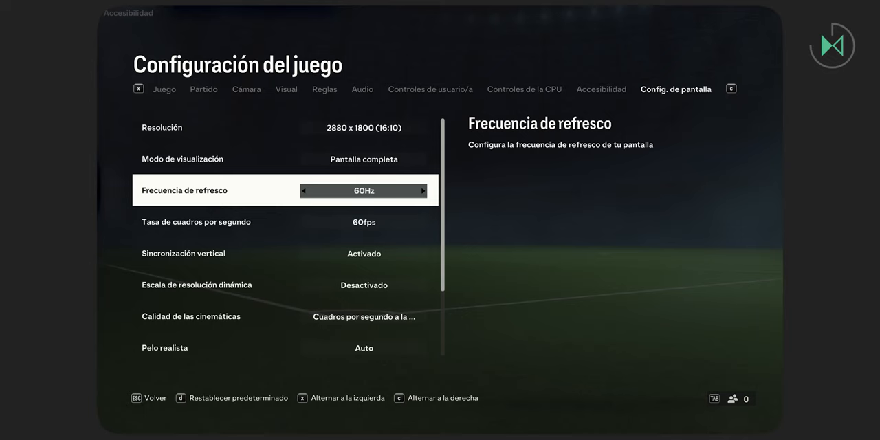
Toggle the refresh rate, then step through vsync, render, crowd quality and realistic hair entries
{"action": "left_click", "coordinate": [424, 190]}
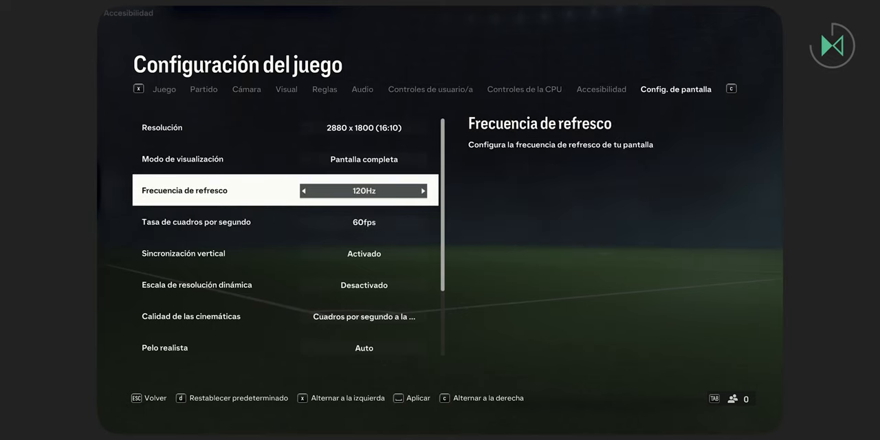
{"action": "key", "text": "down"}
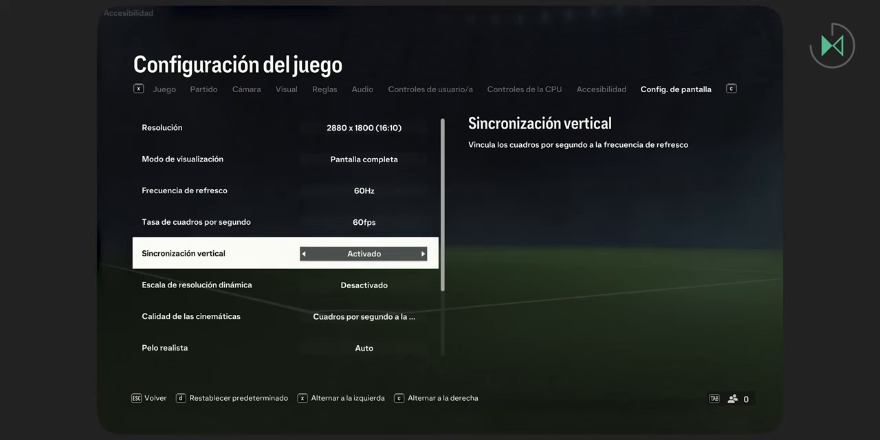
{"action": "key", "text": "down"}
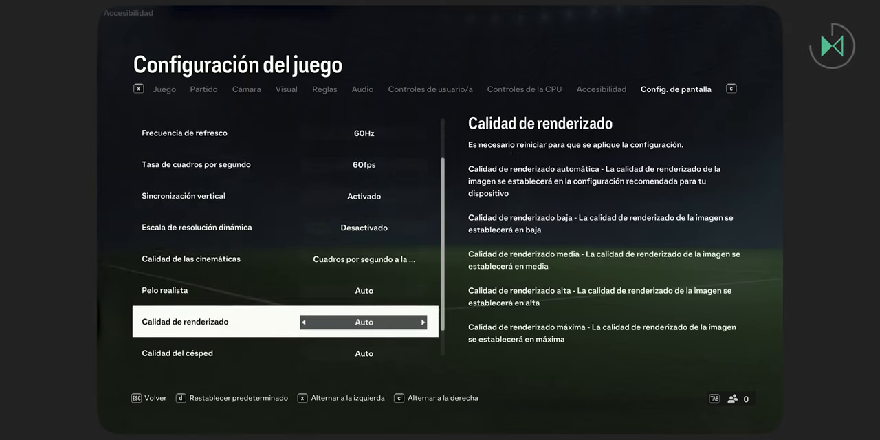
{"action": "scroll", "scroll_direction": "down", "scroll_amount": 3}
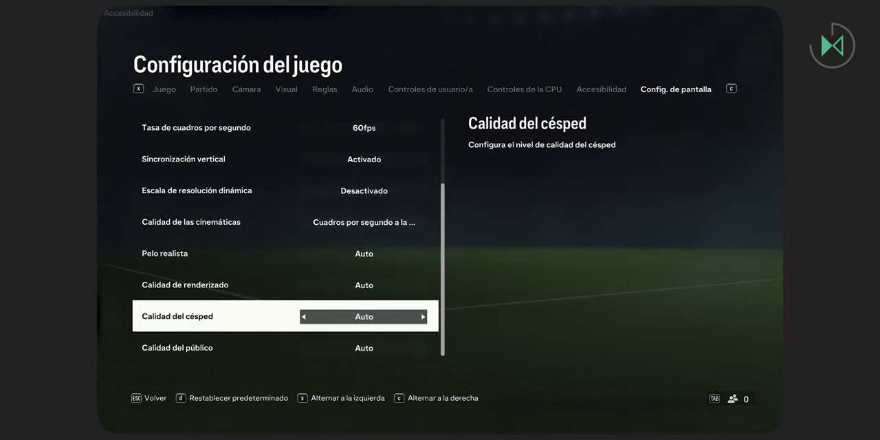
{"action": "key", "text": "down"}
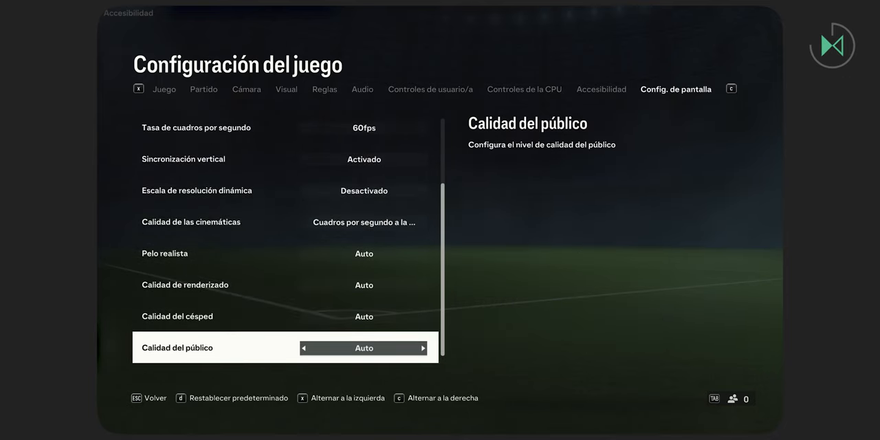
{"action": "key", "text": "Up"}
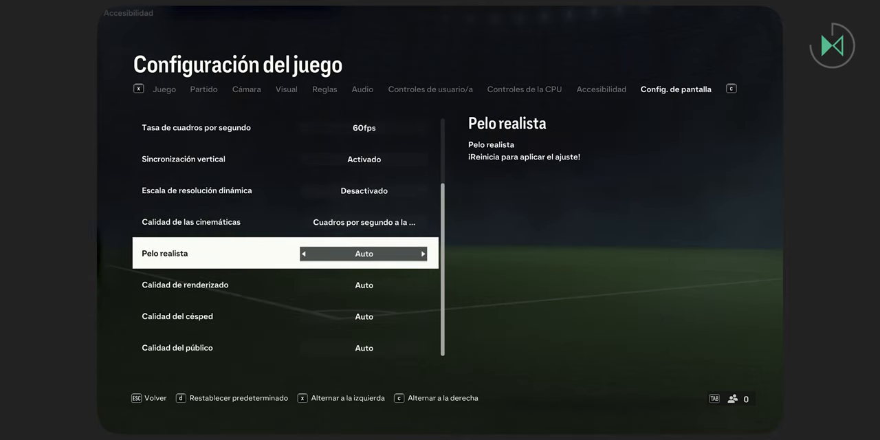